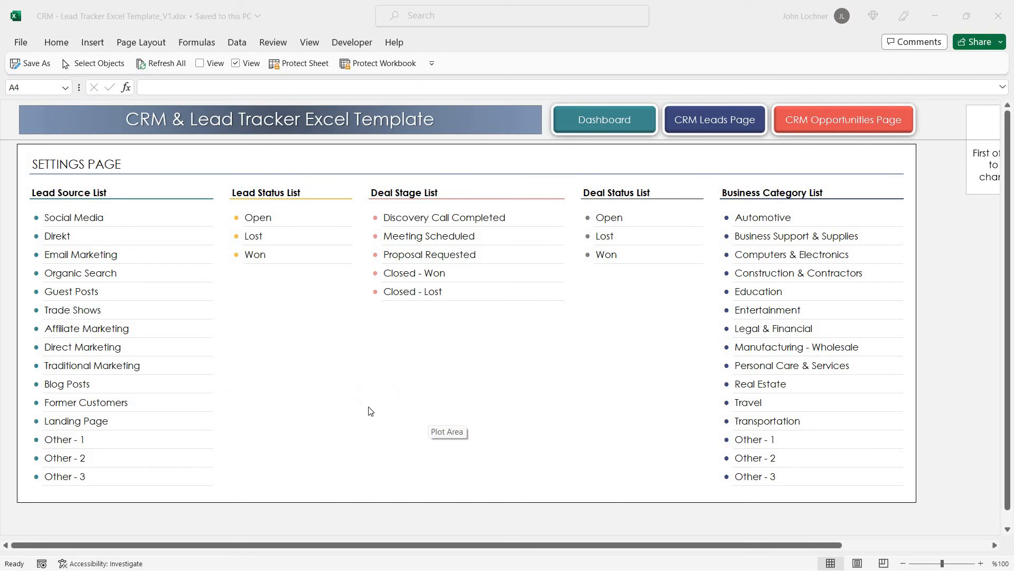
mouse_move(363, 139)
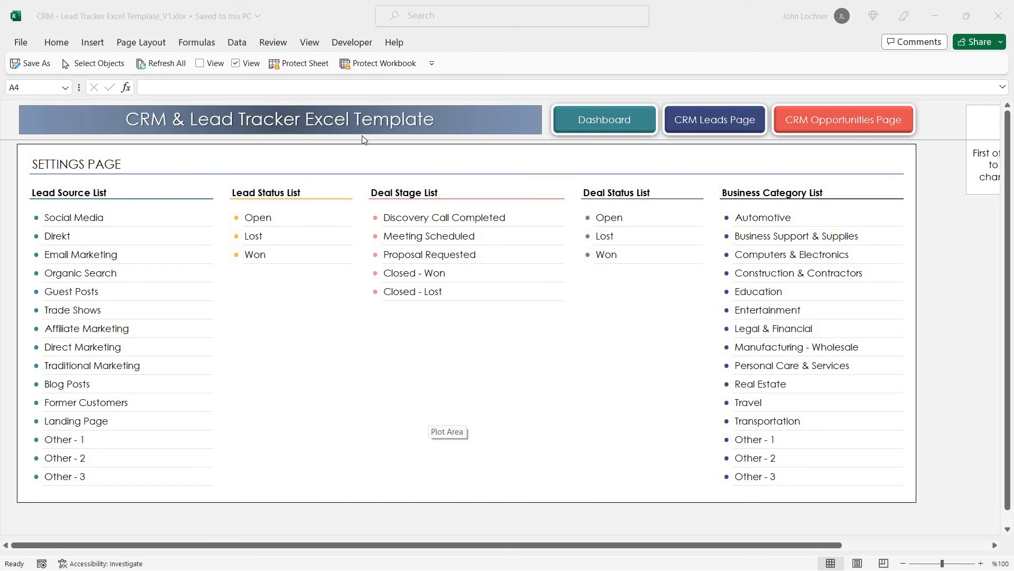
mouse_move(672, 339)
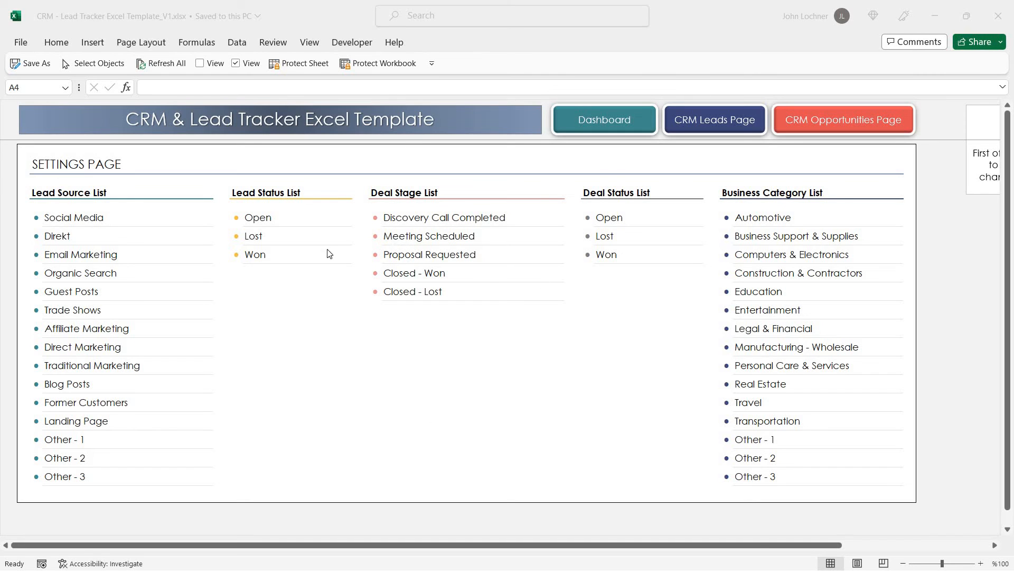
mouse_move(421, 295)
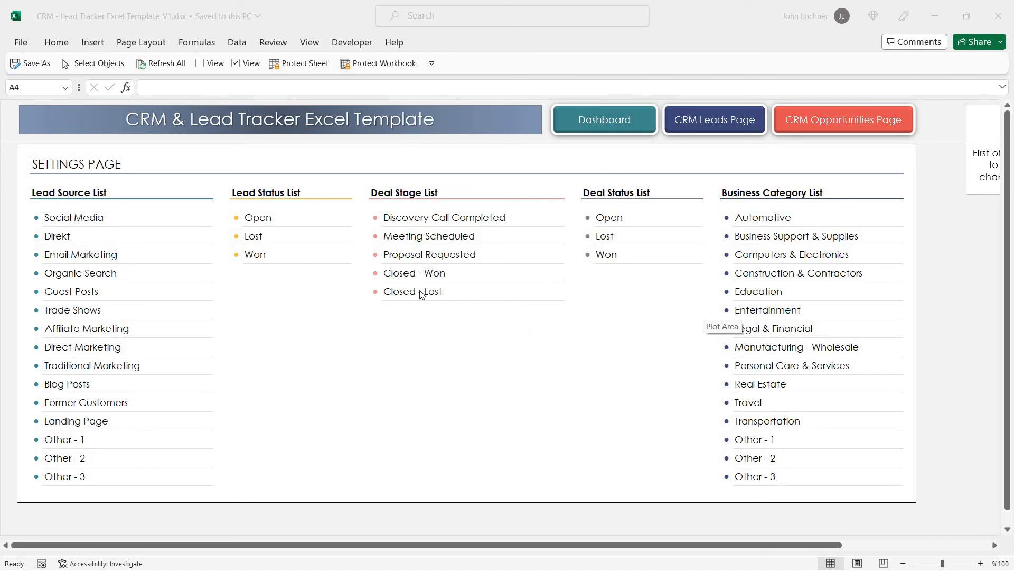
mouse_move(537, 362)
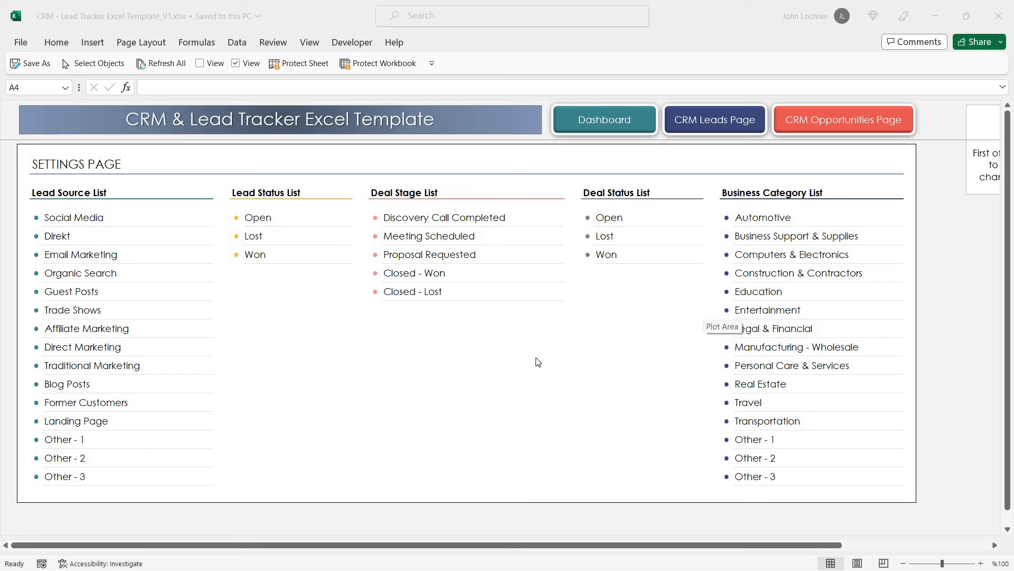
mouse_move(679, 362)
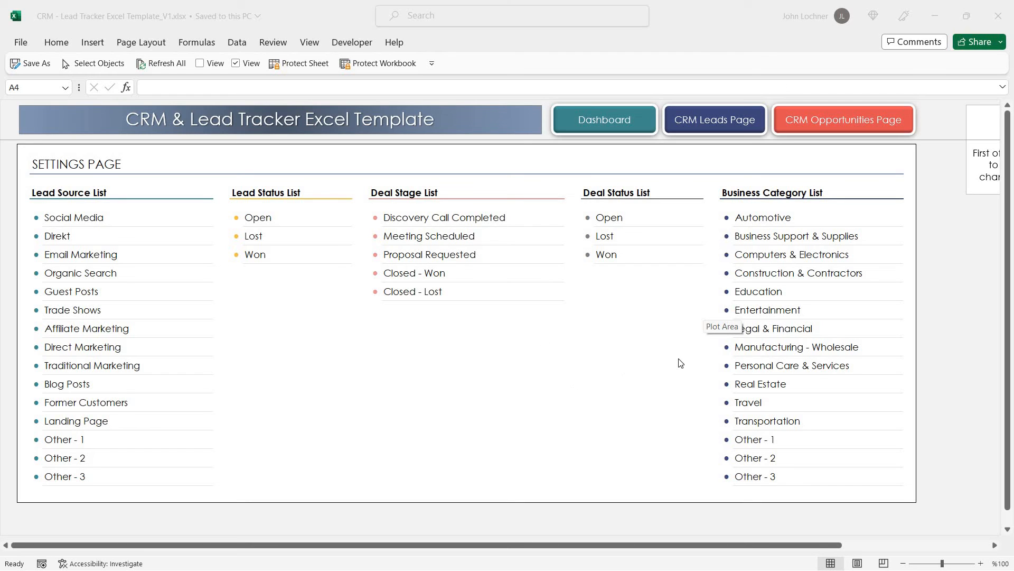
mouse_move(521, 395)
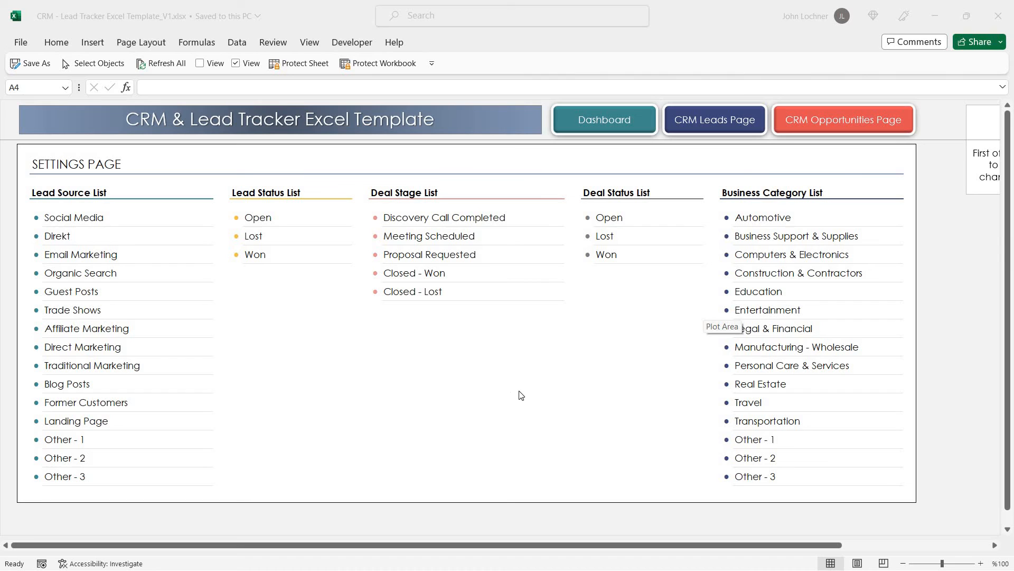
mouse_move(527, 394)
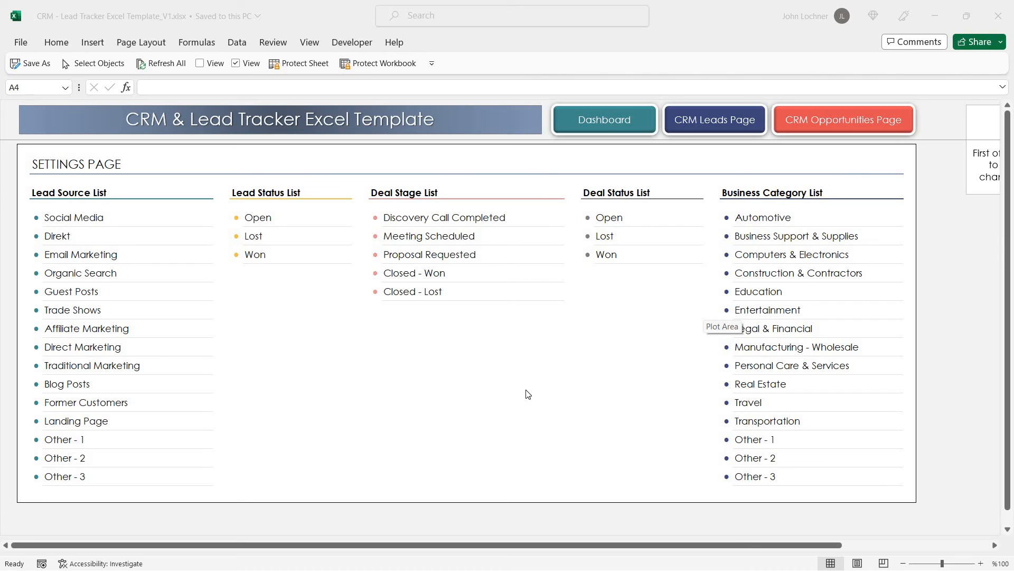
mouse_move(568, 391)
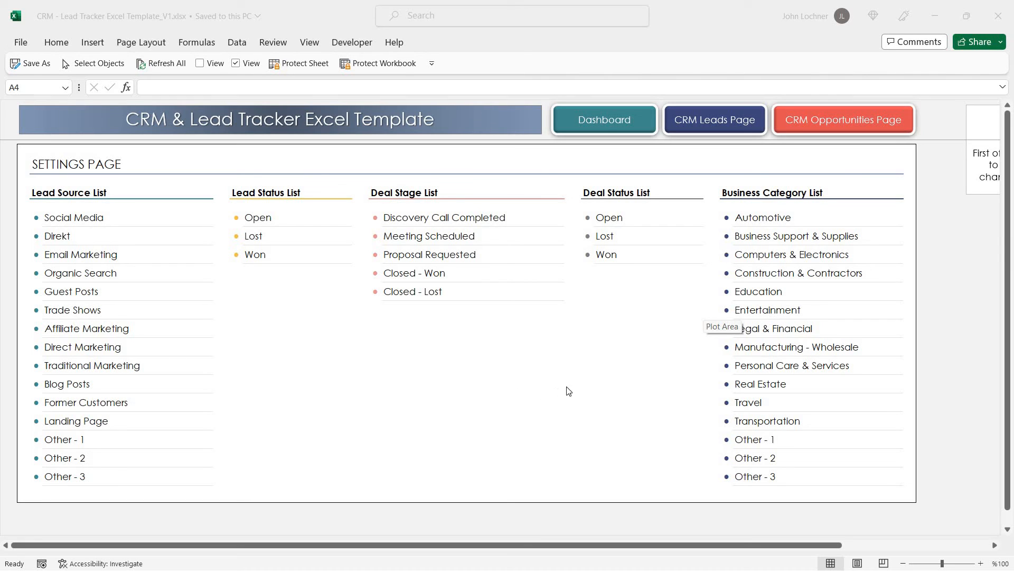
mouse_move(628, 244)
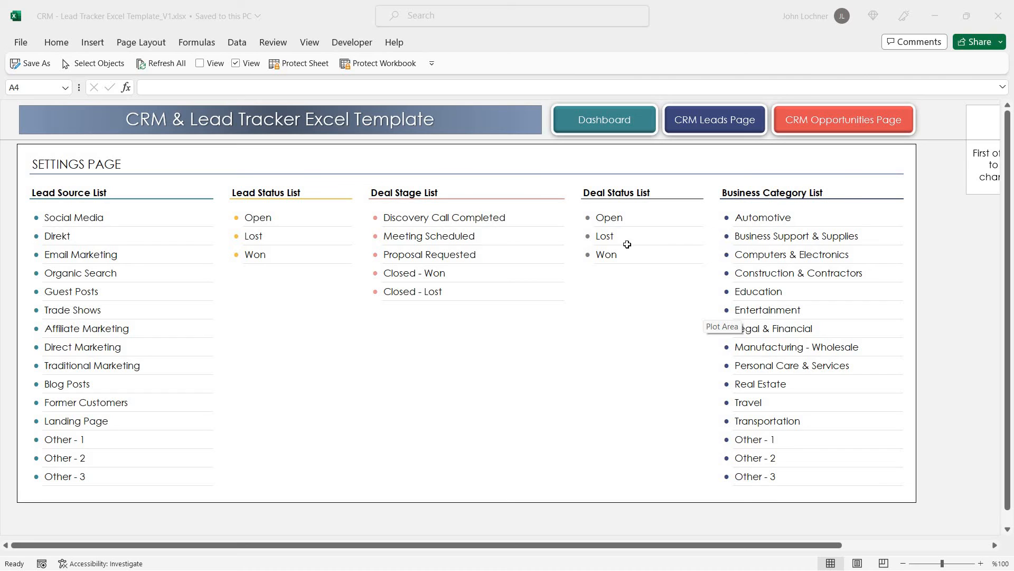
Review the settings lists of lead statuses, deal stages and categories, then reach the Lead List via Dashboard
click(472, 346)
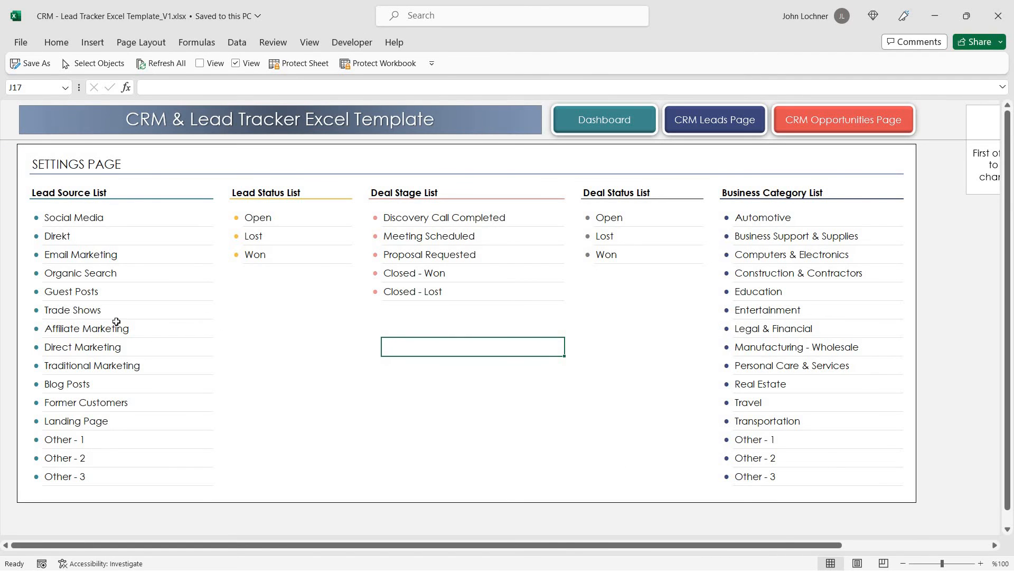
drag(257, 217, 253, 235)
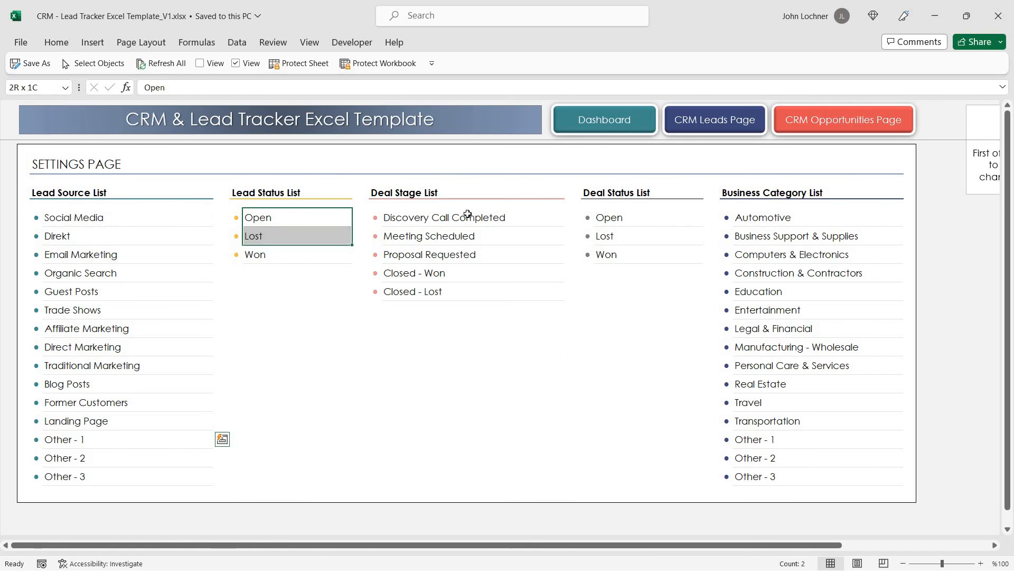
click(445, 217)
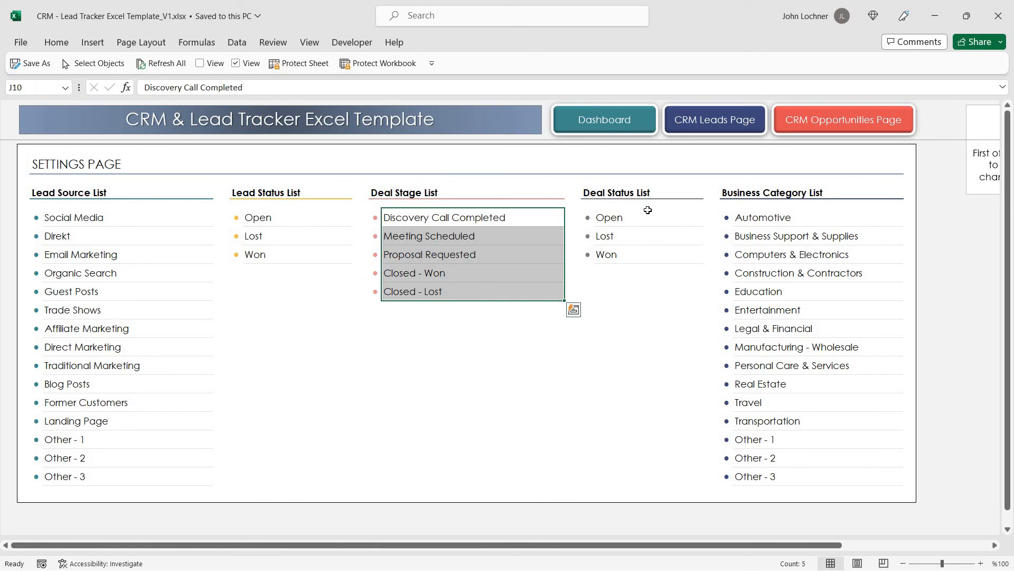
click(608, 216)
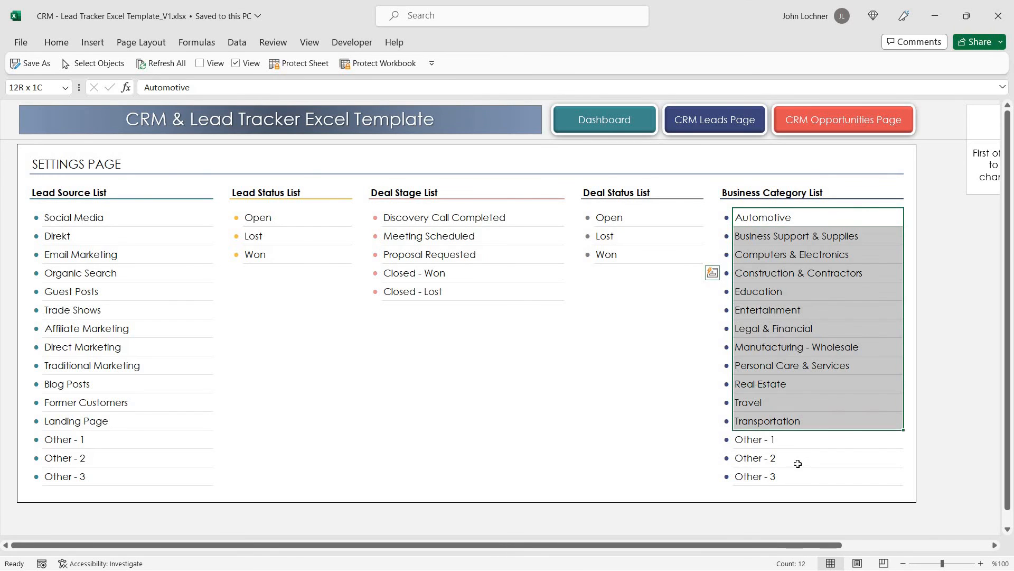
click(790, 365)
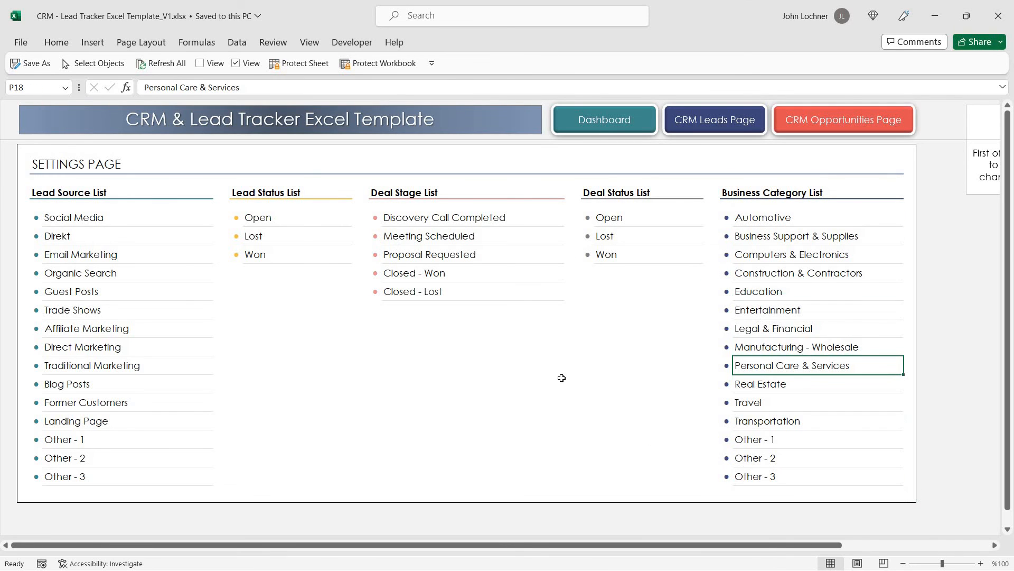
mouse_move(620, 128)
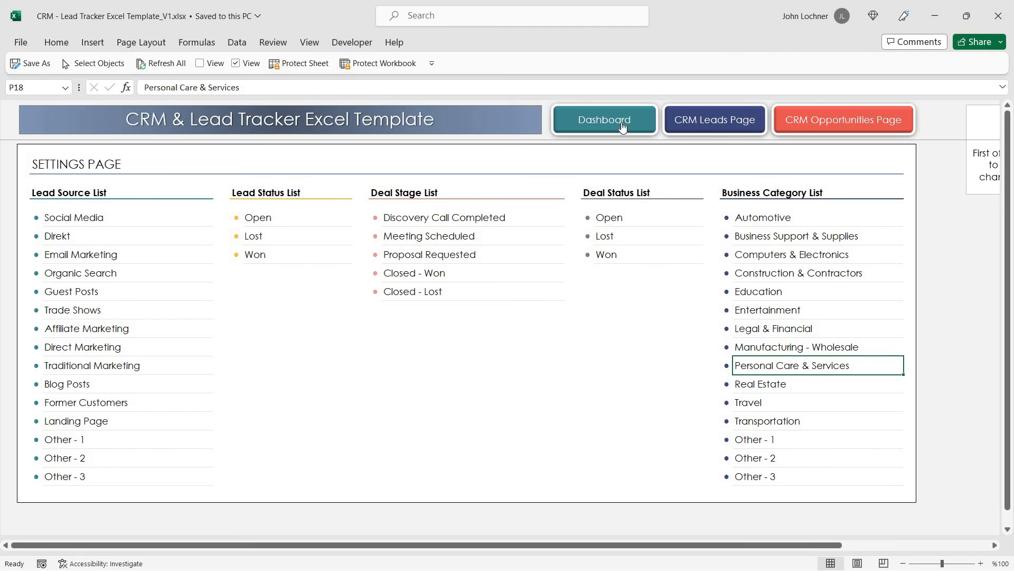
click(602, 119)
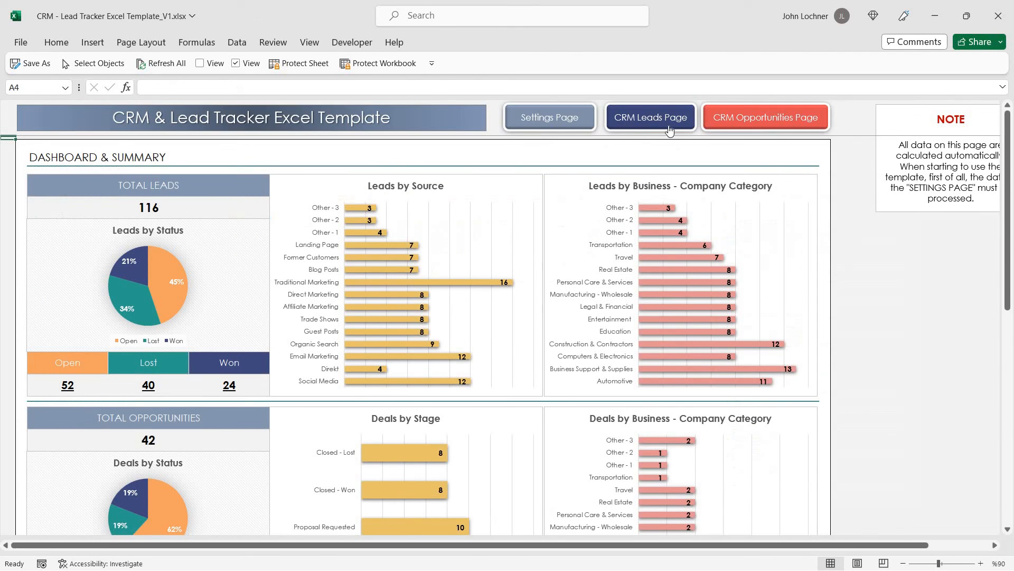
click(649, 118)
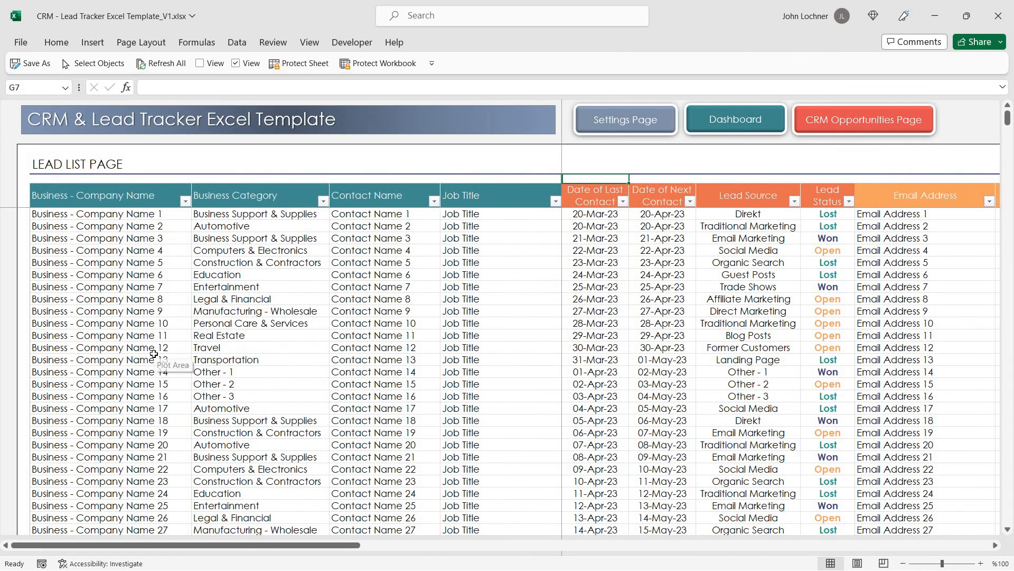
mouse_move(97, 219)
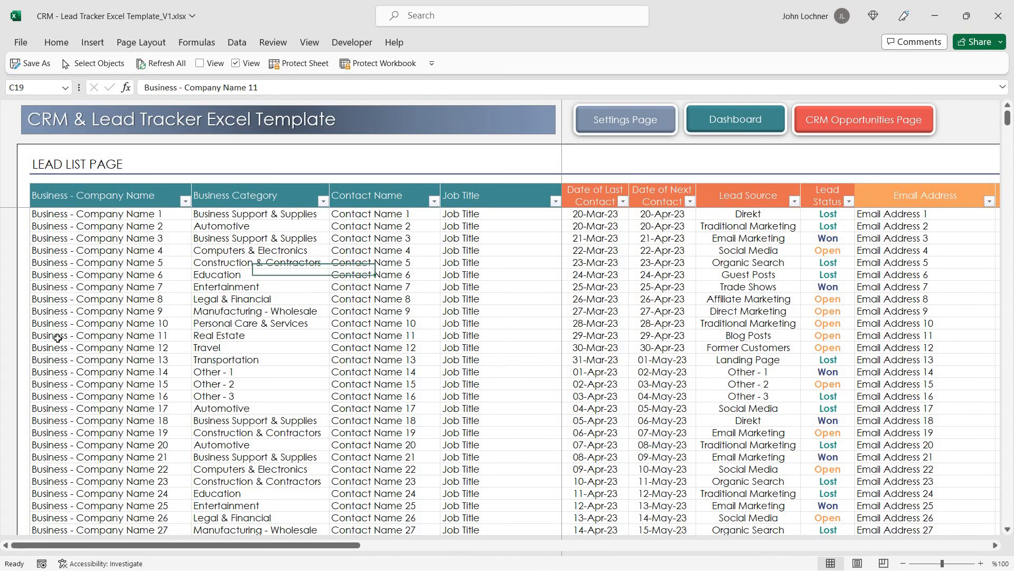
Add lead row 117 with category Manufacturing - Wholesale and filled-down contact name and job title
scroll(down, 3)
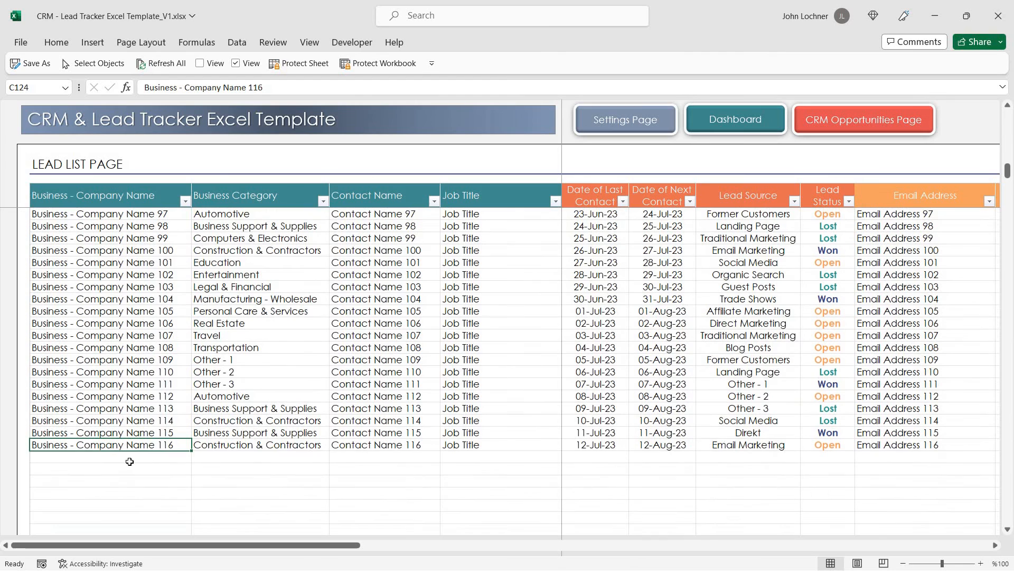
mouse_move(192, 466)
text(Business - Company Name 117)
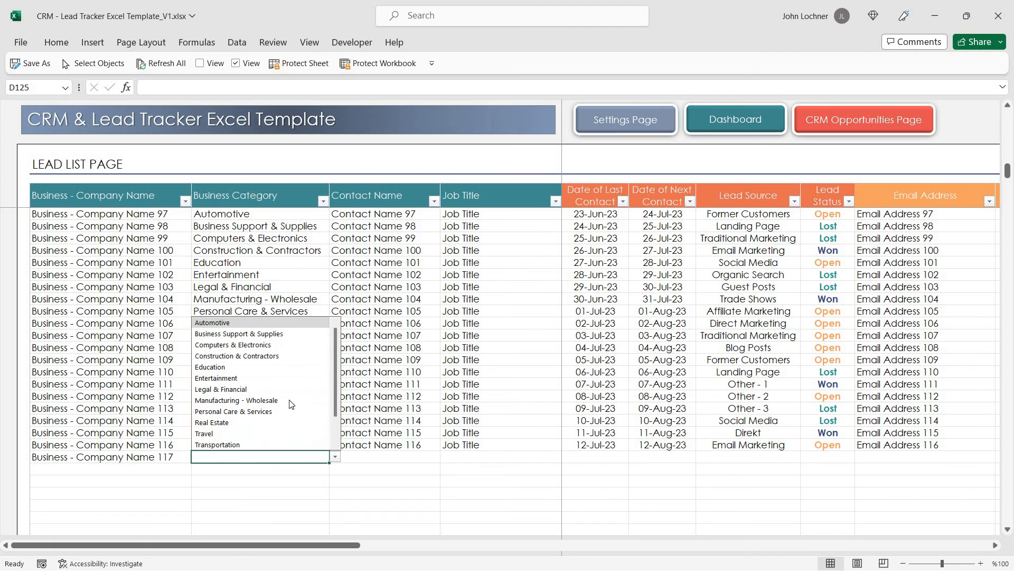
click(237, 400)
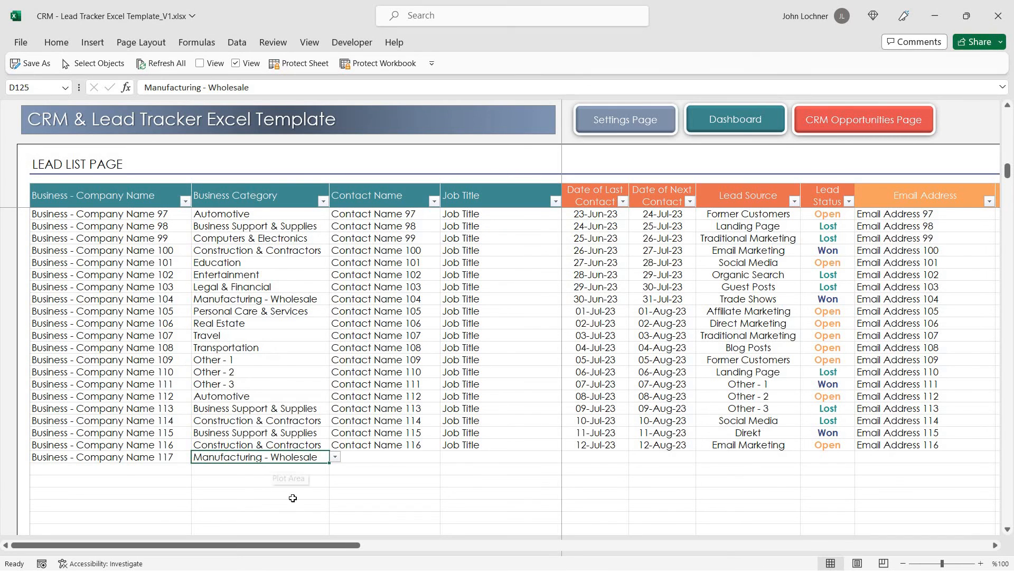
click(384, 456)
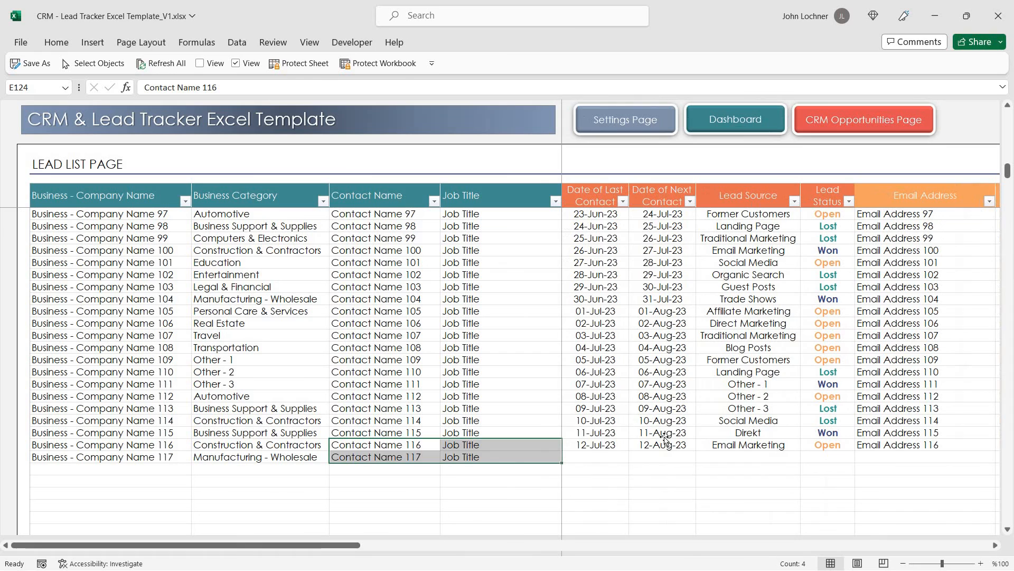
Give lead 117 last contact 23-Jun-23, next contact 13-Aug-23, a lead source and Open status
click(594, 456)
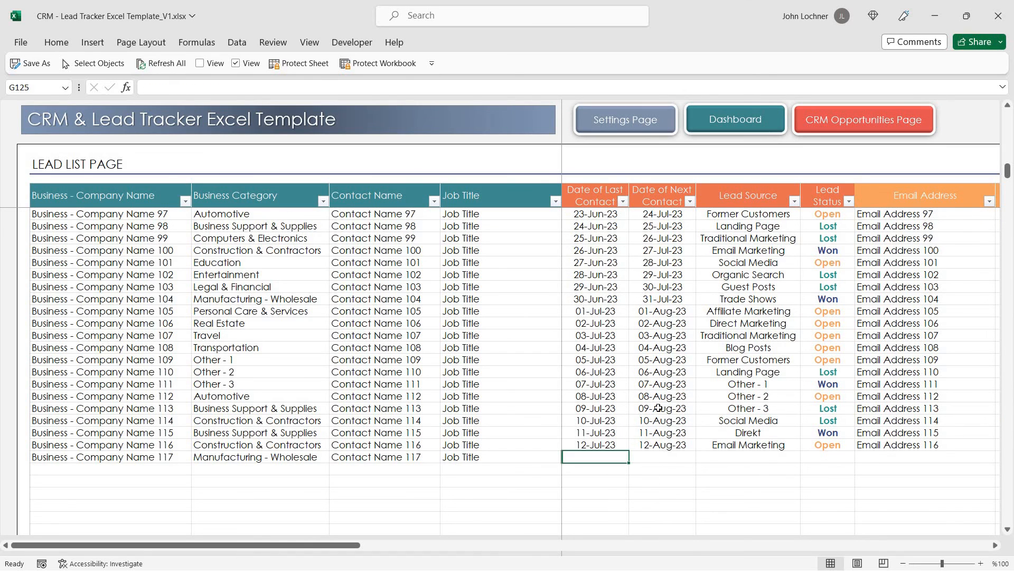
text(2)
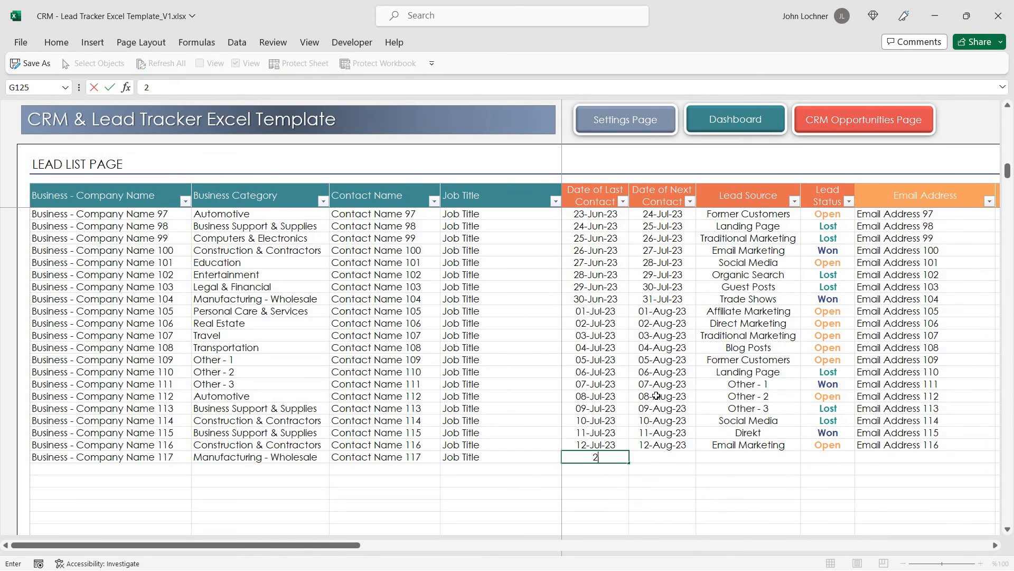
text(3.)
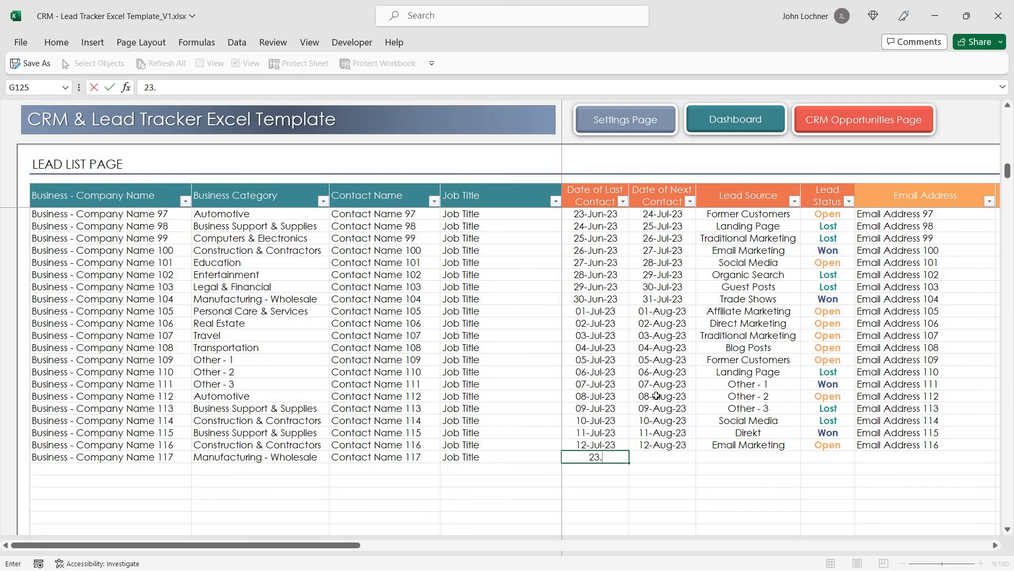
text(06.2023)
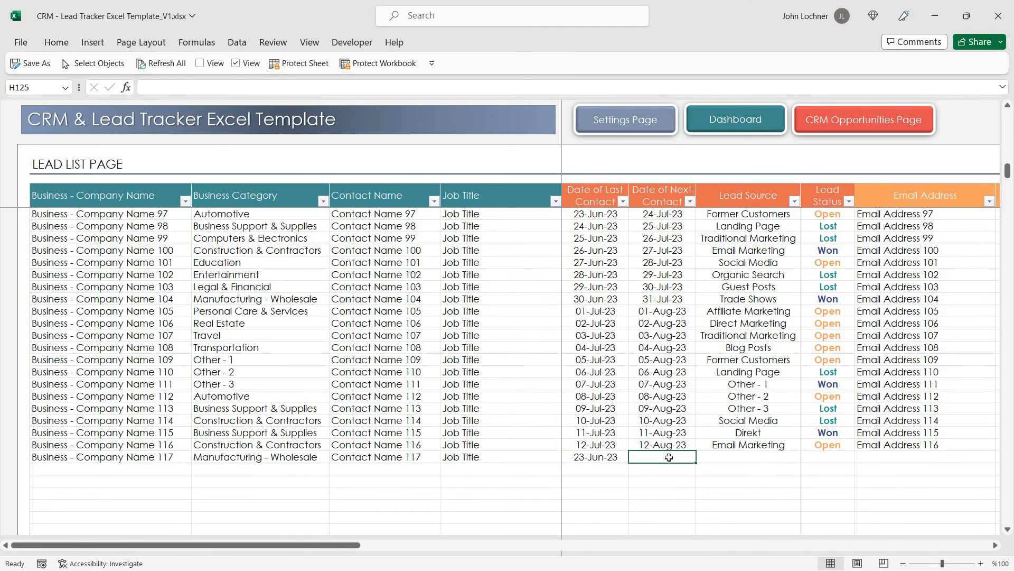
text(13.08.)
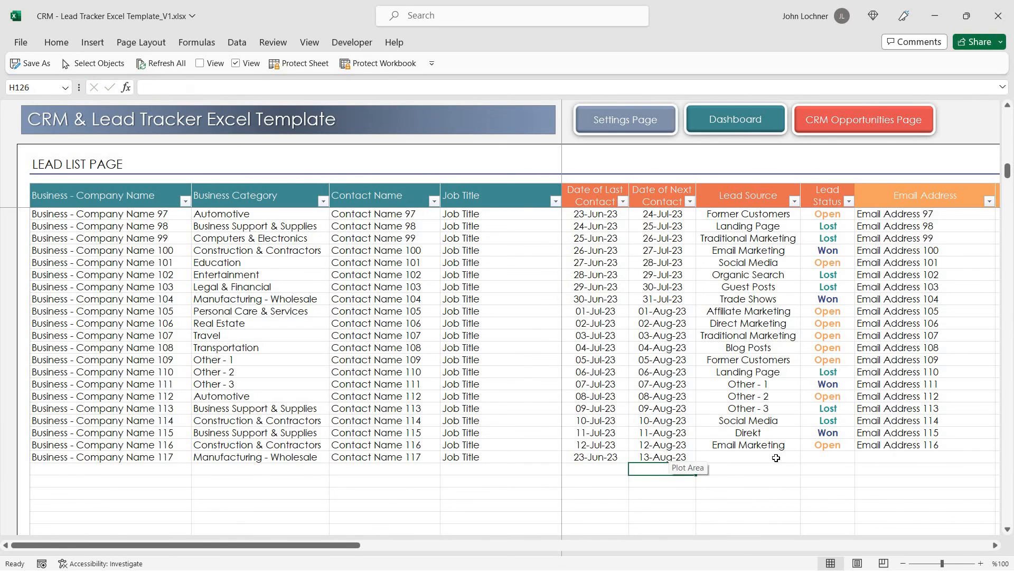
click(747, 456)
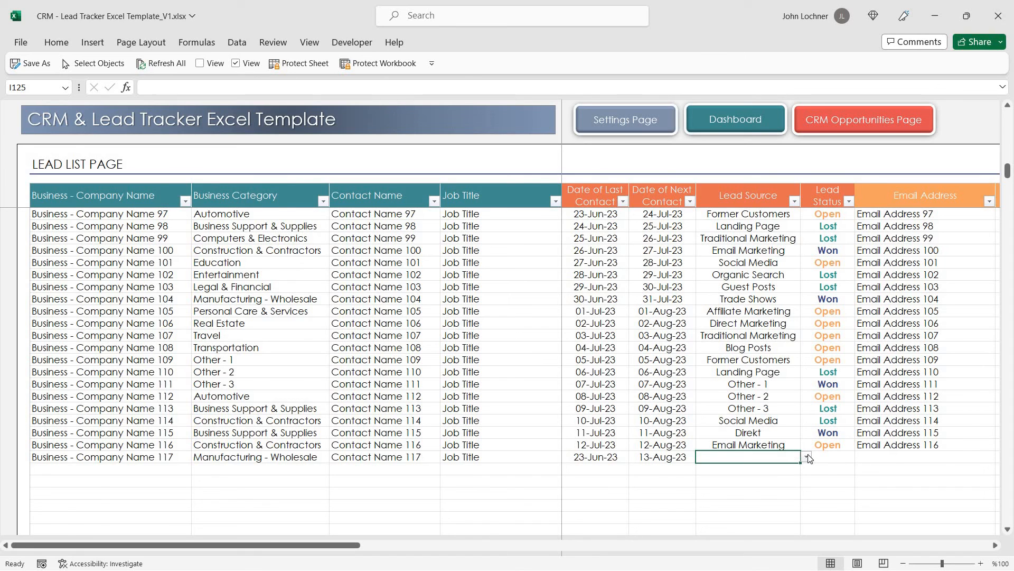
click(807, 456)
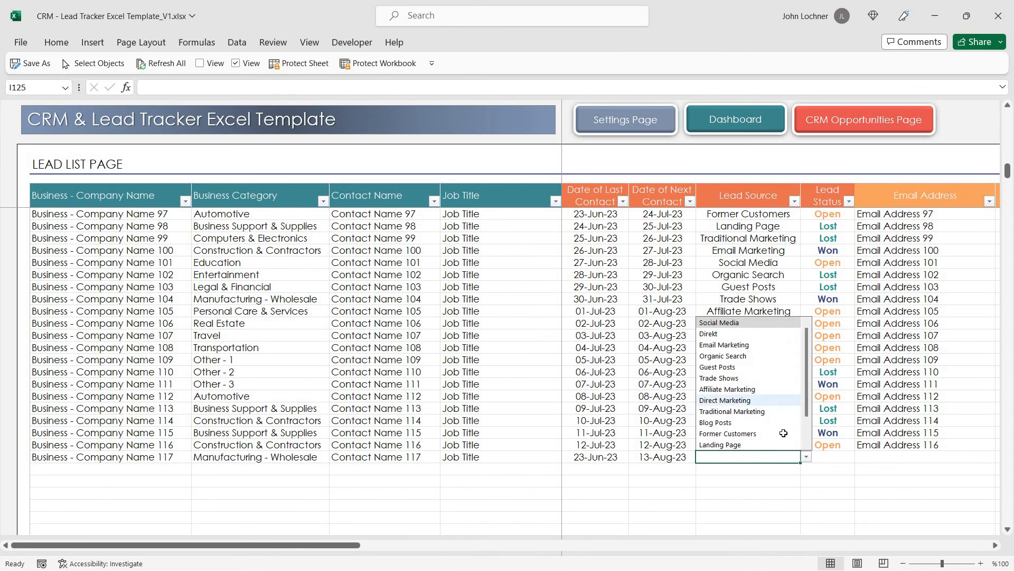
click(724, 400)
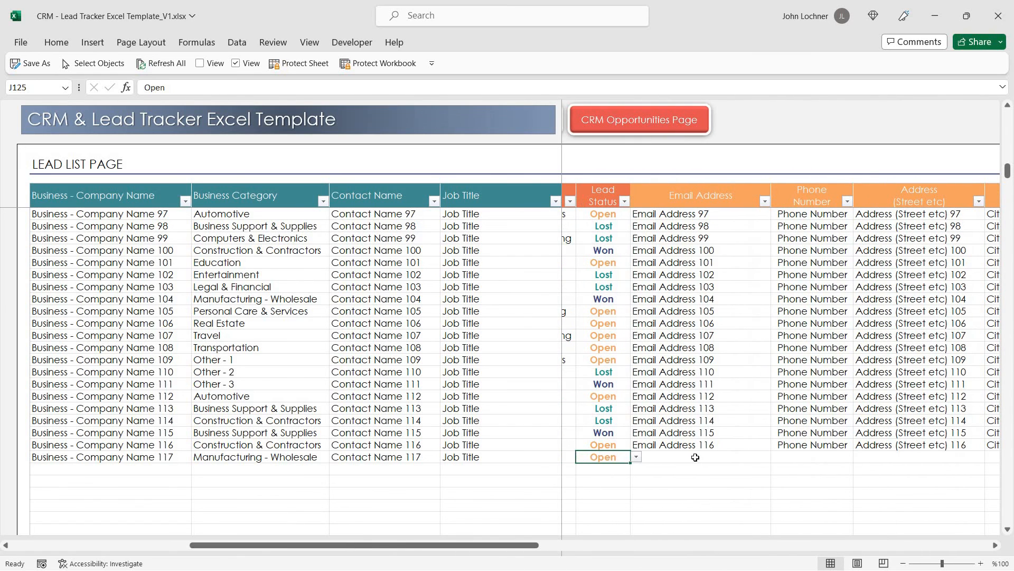
click(812, 457)
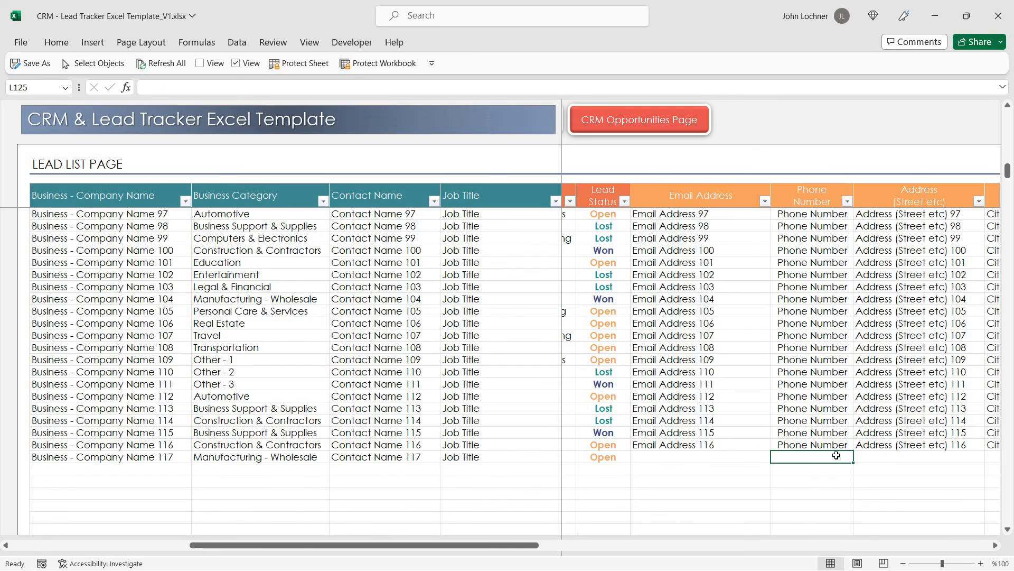
scroll(right, 3)
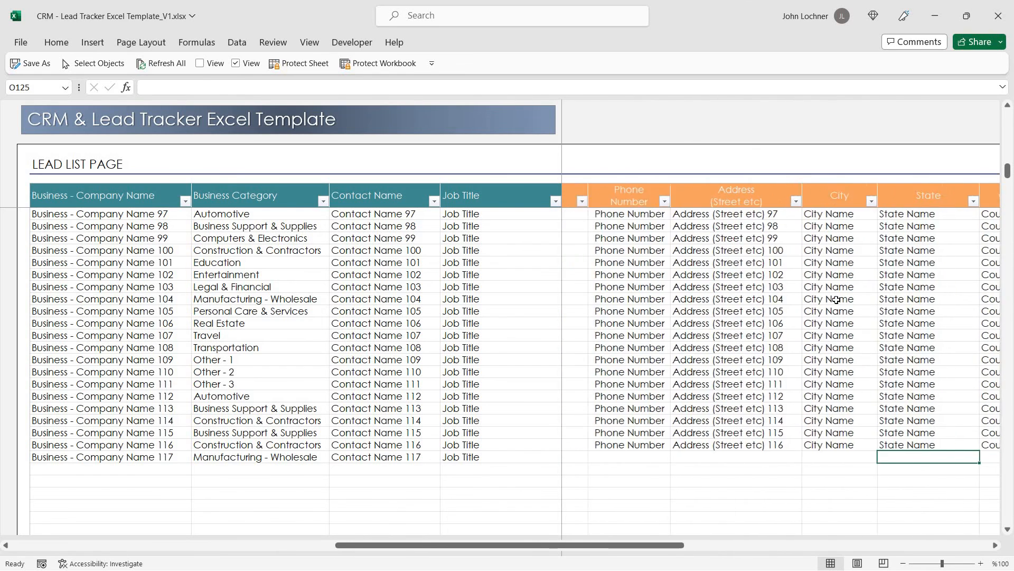
scroll(right, 3)
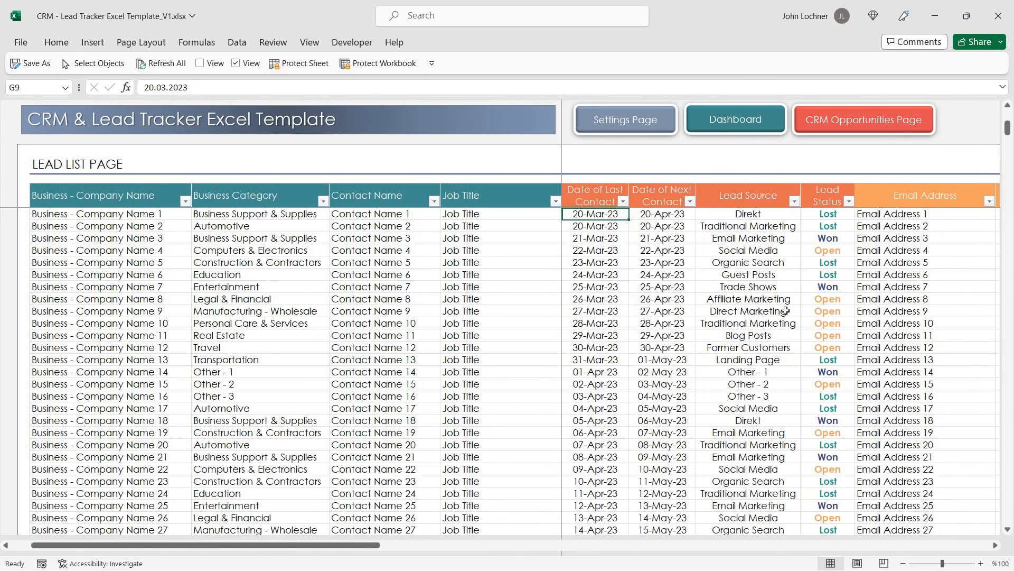
mouse_move(395, 254)
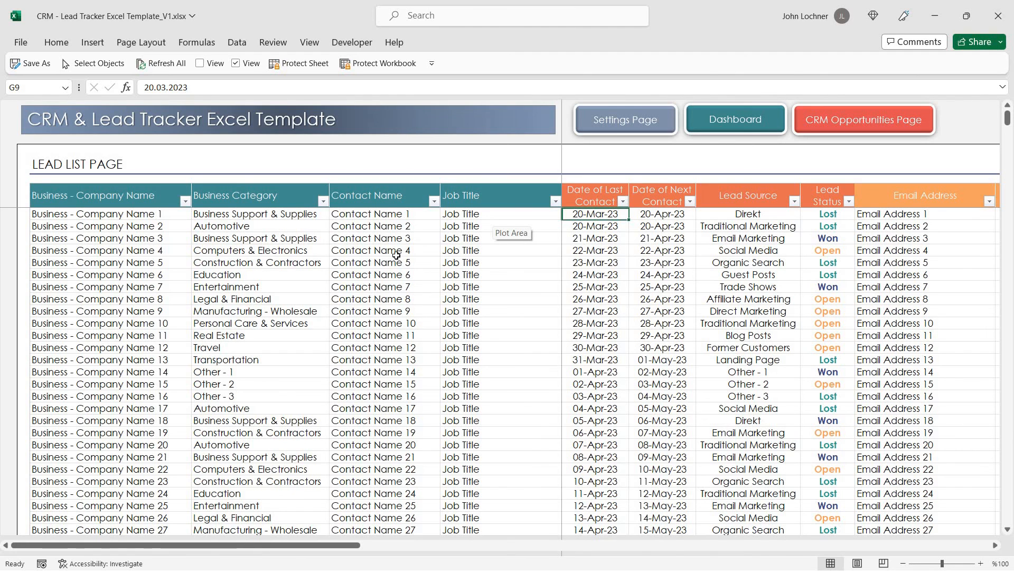
mouse_move(856, 78)
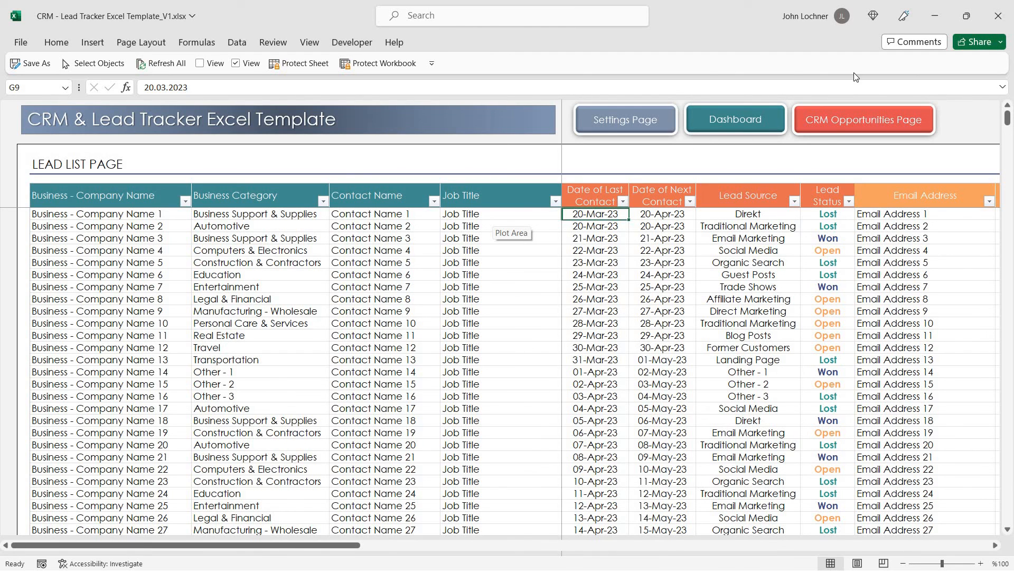
mouse_move(877, 126)
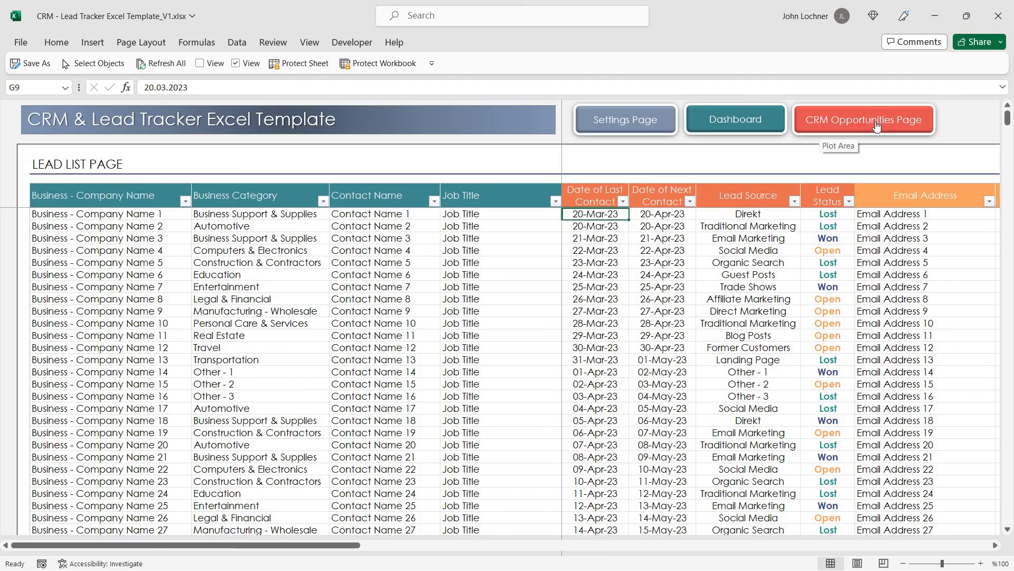
On the Opportunities page, copy deal 42's company name into the new Deal Title 43 row
click(863, 119)
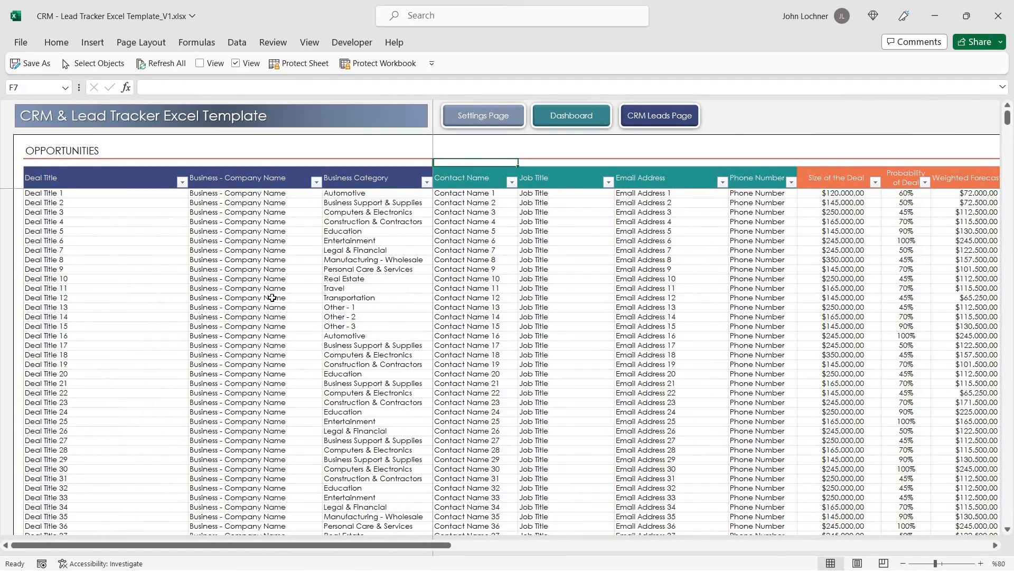
scroll(down, 3)
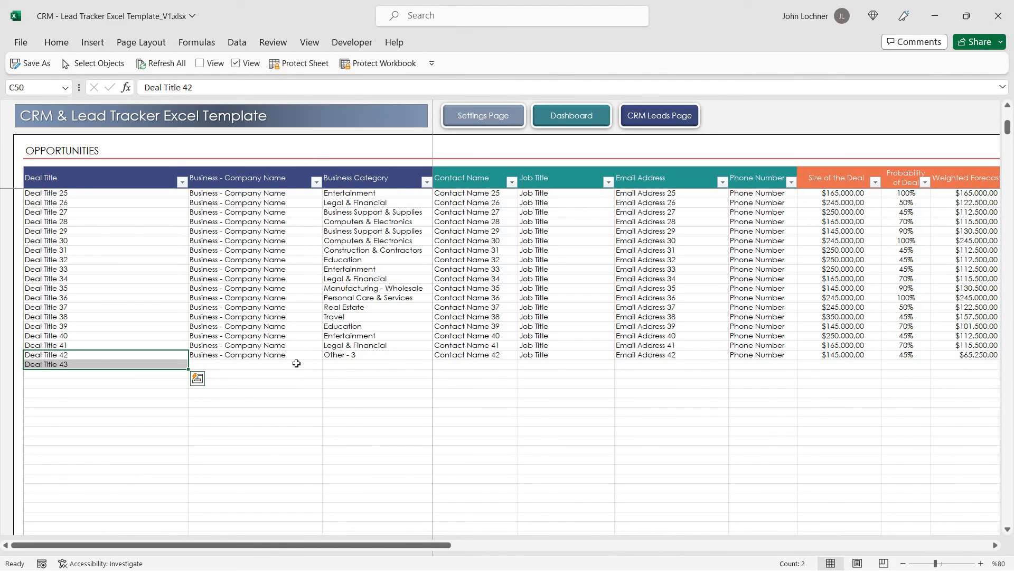
click(254, 364)
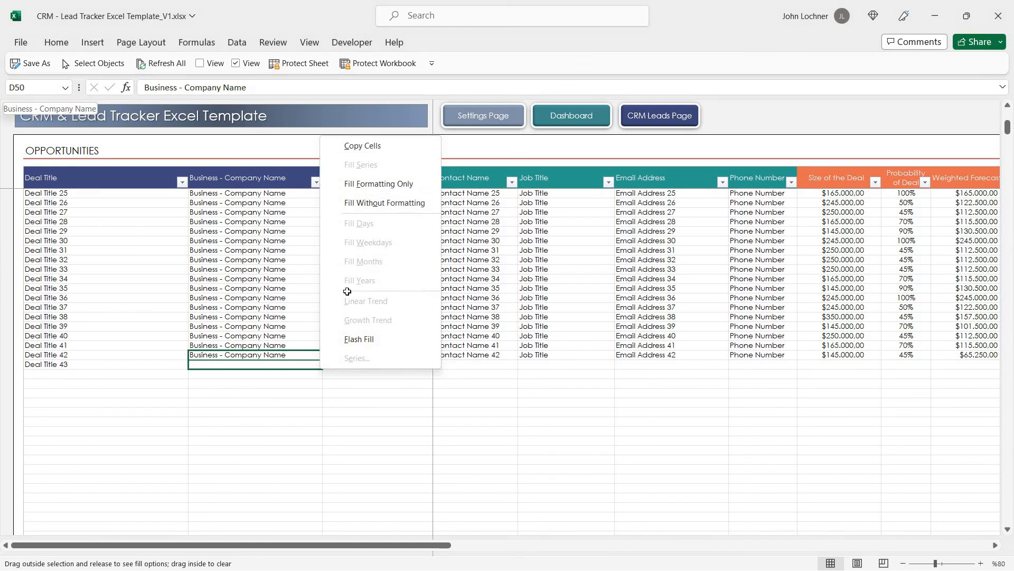
click(363, 146)
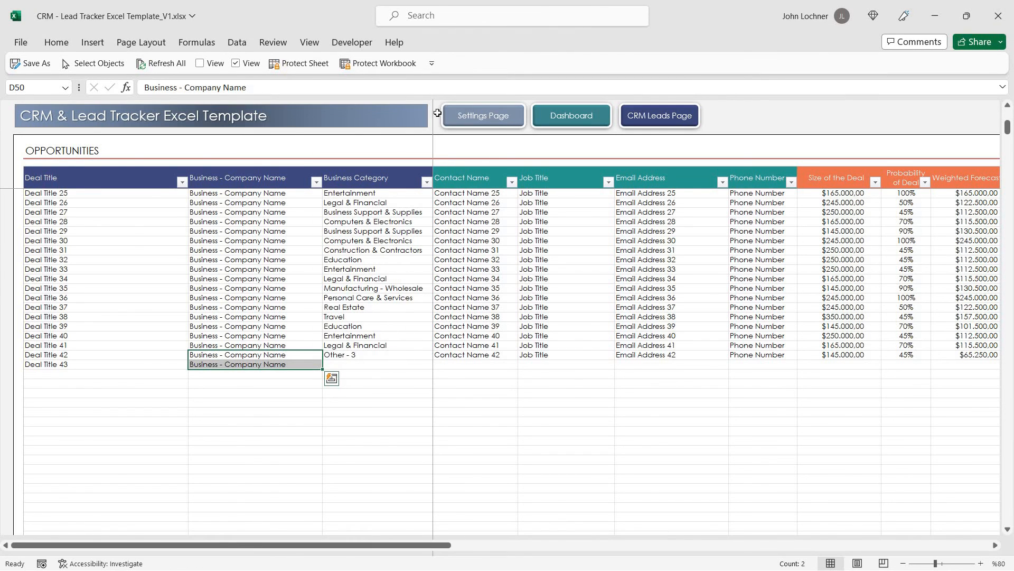
Set deal 43's category to Entertainment and fill its contact details as a numbered series
click(438, 365)
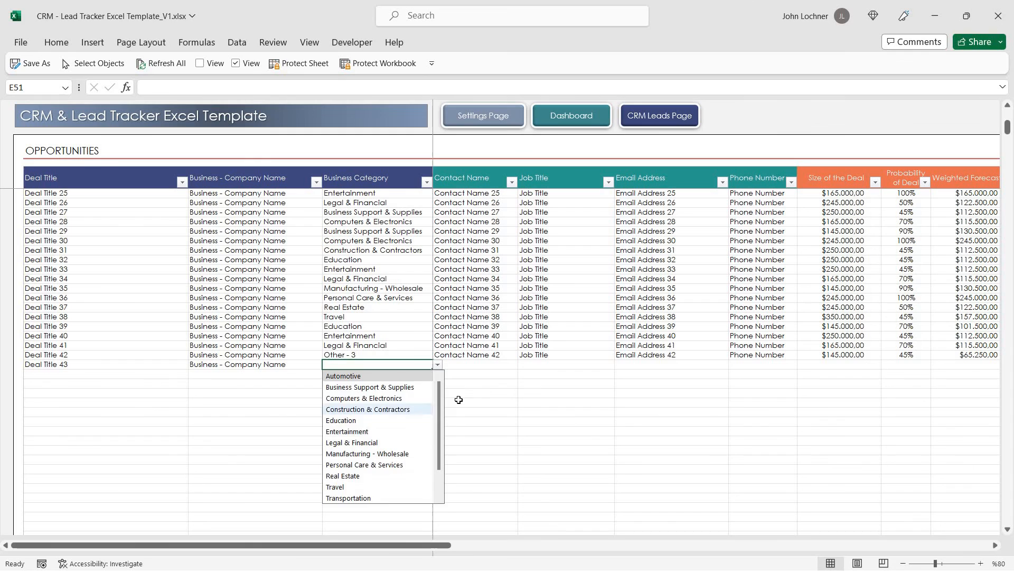
click(346, 431)
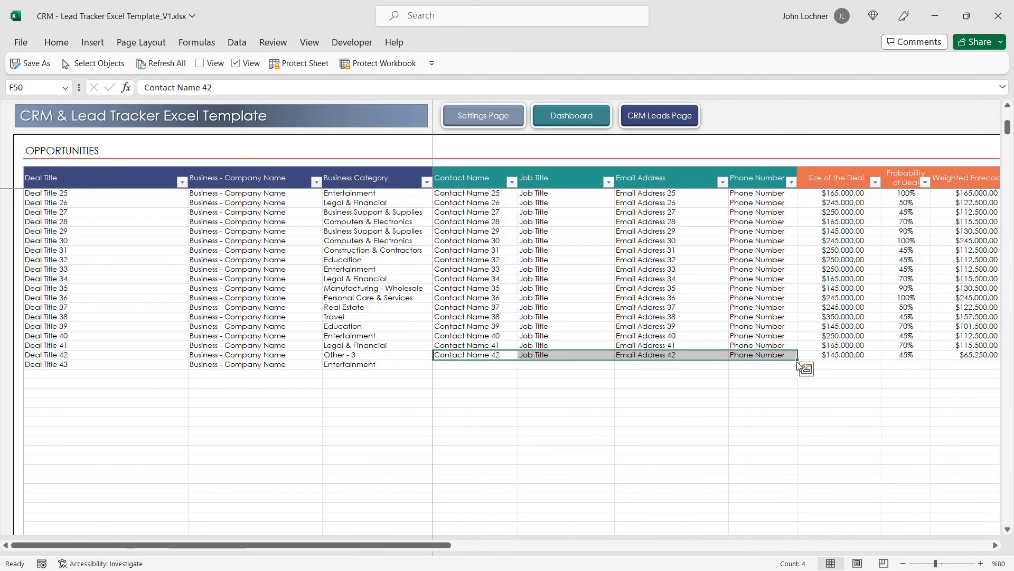
click(805, 369)
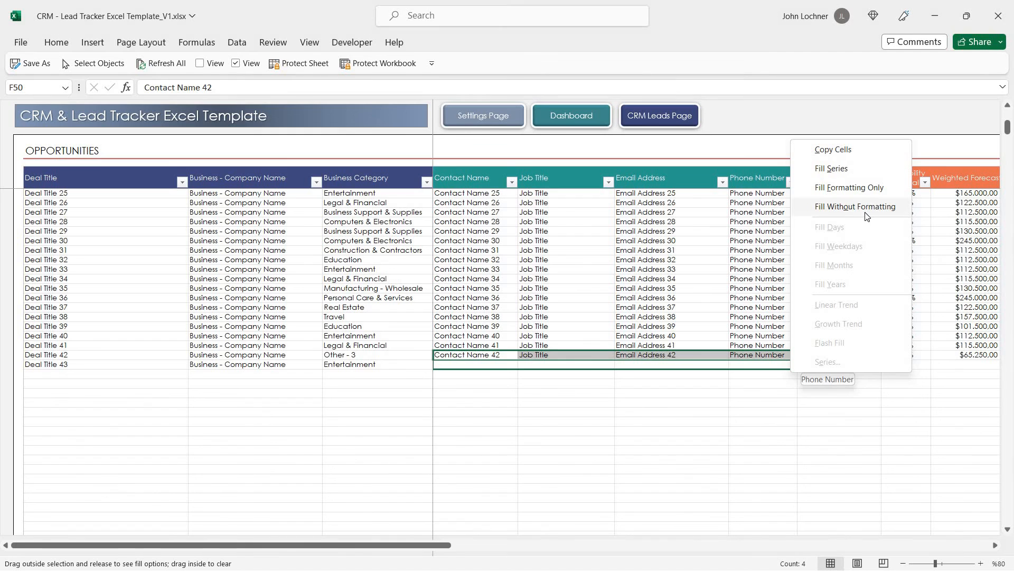
click(855, 207)
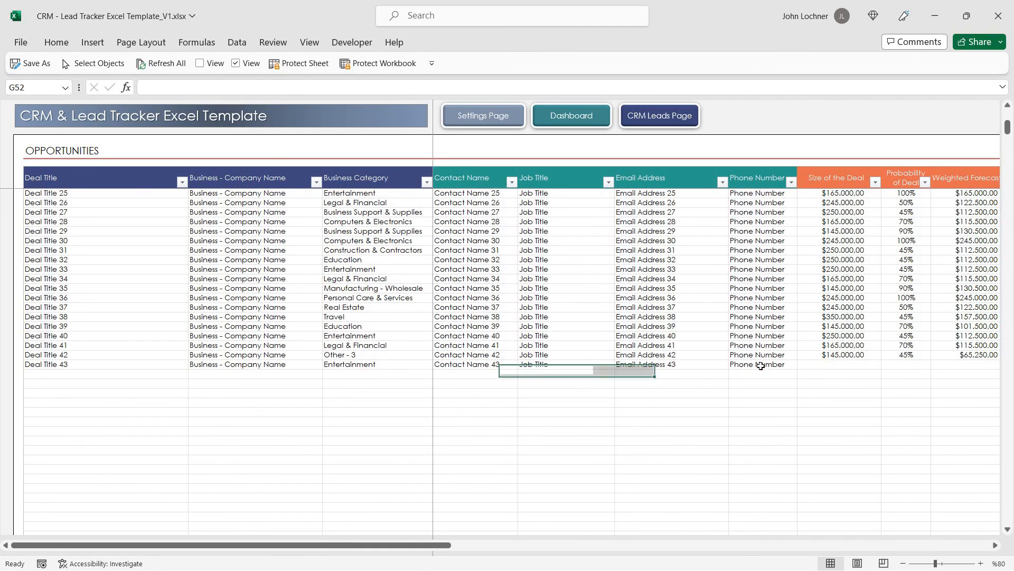
click(839, 364)
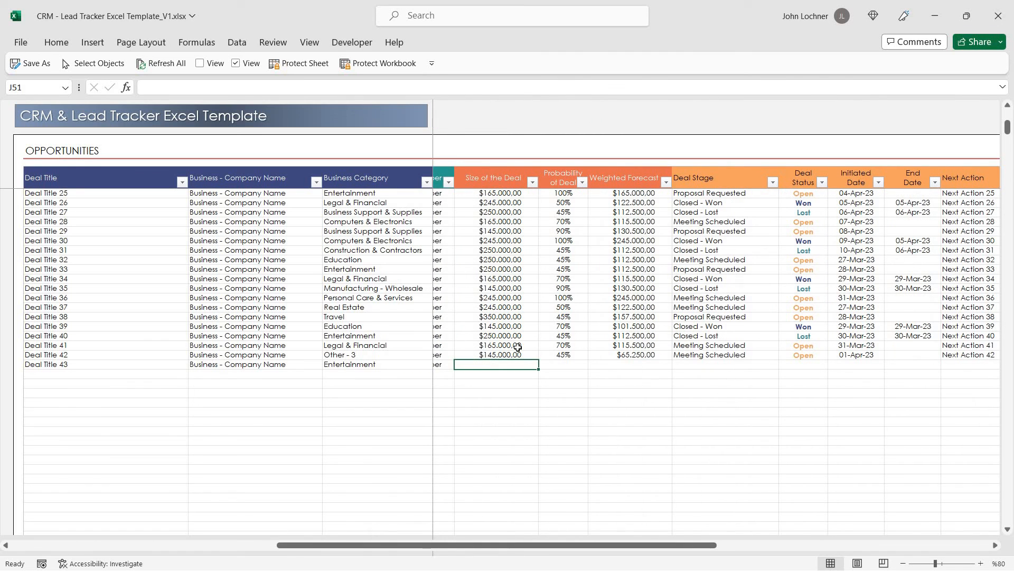
Enter a 150 deal size and 50% probability for deal 43, checking the $75,000 weighted forecast
text(150)
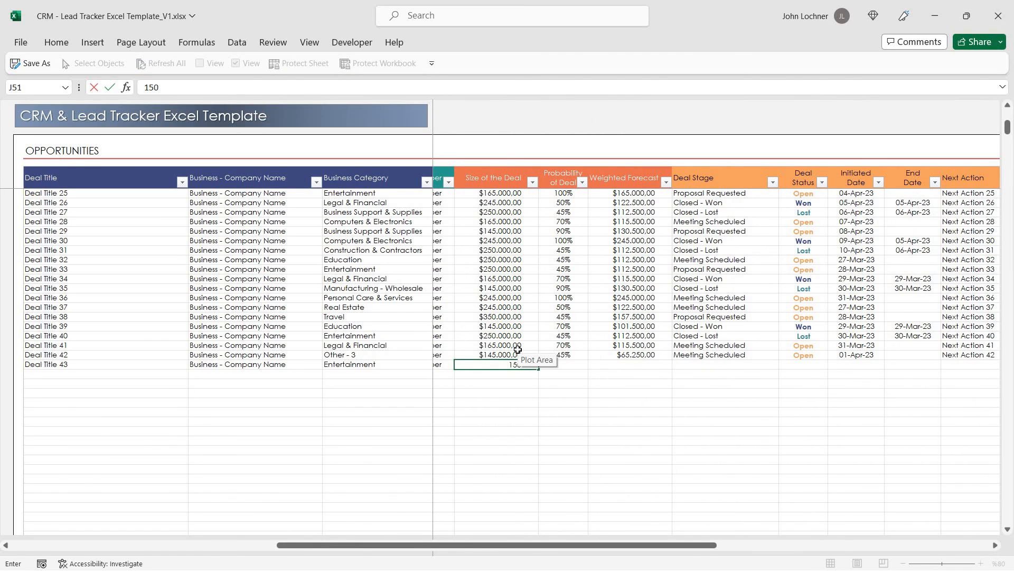
key(Return)
text(50)
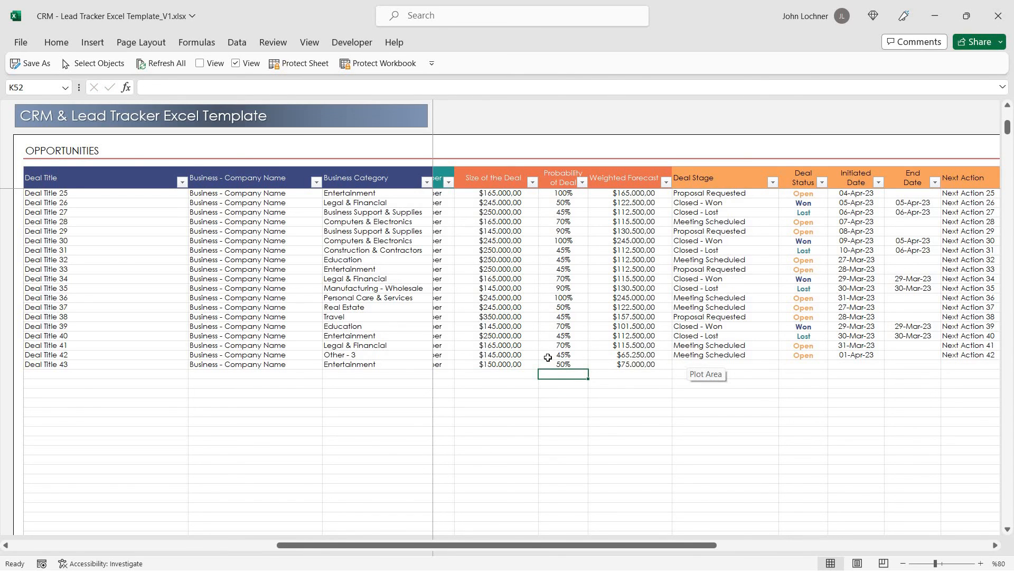
click(496, 364)
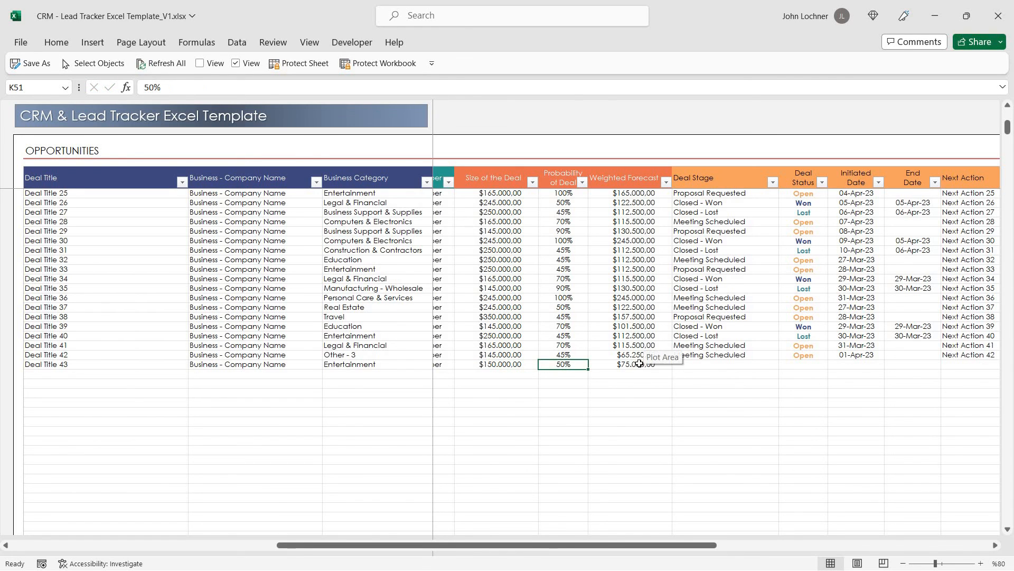
click(631, 363)
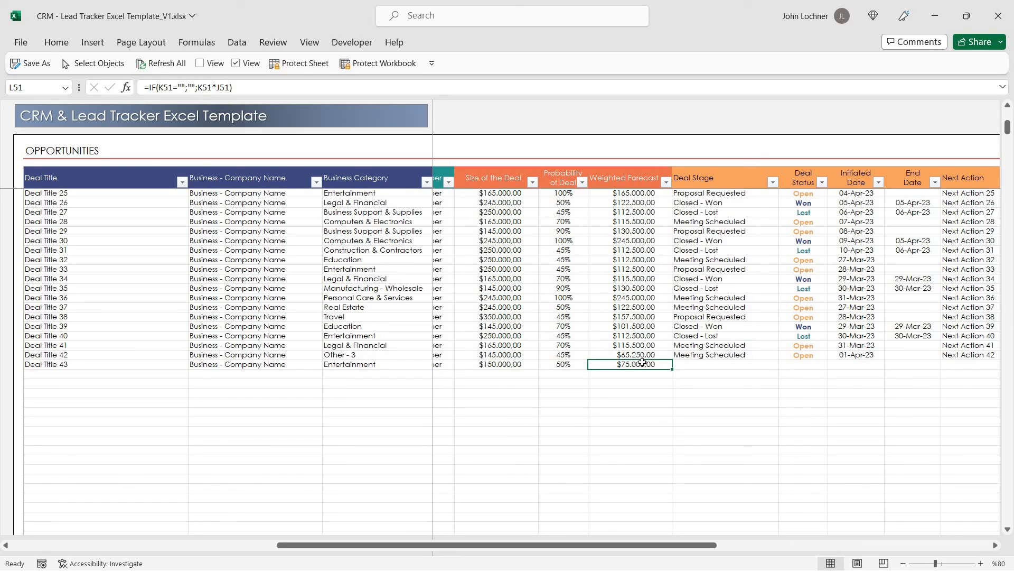
mouse_move(639, 368)
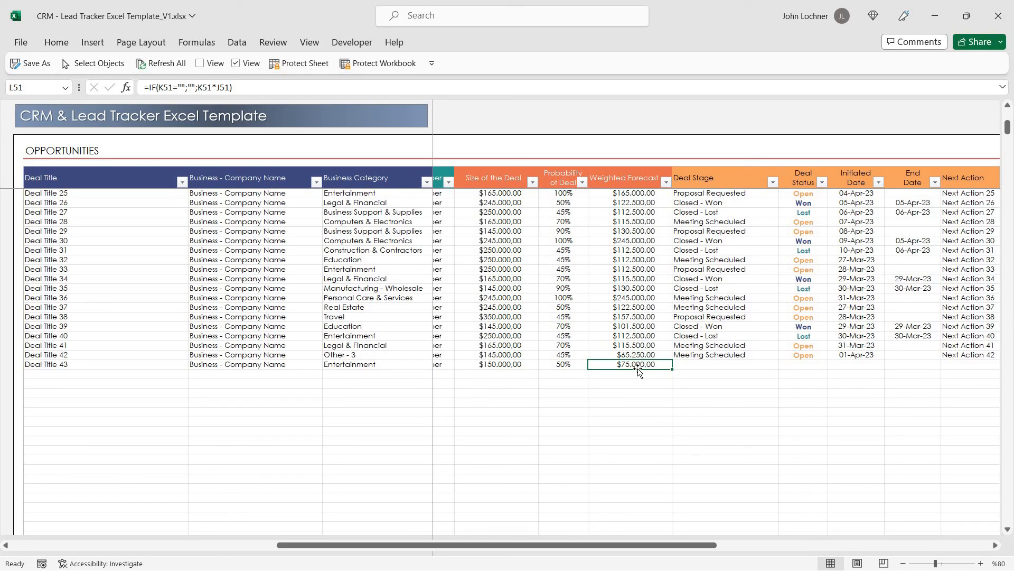
text(kuh)
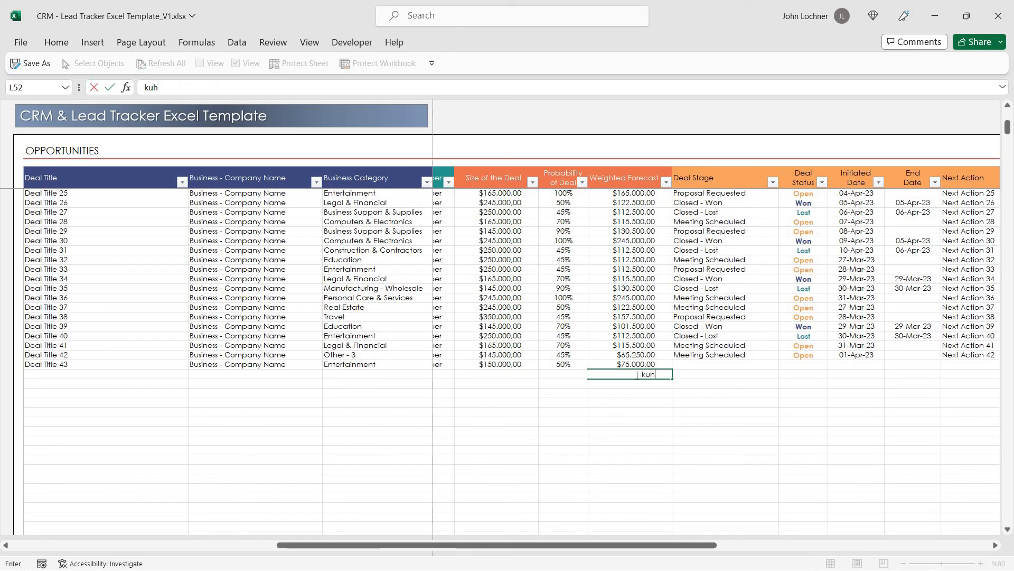
key(enter)
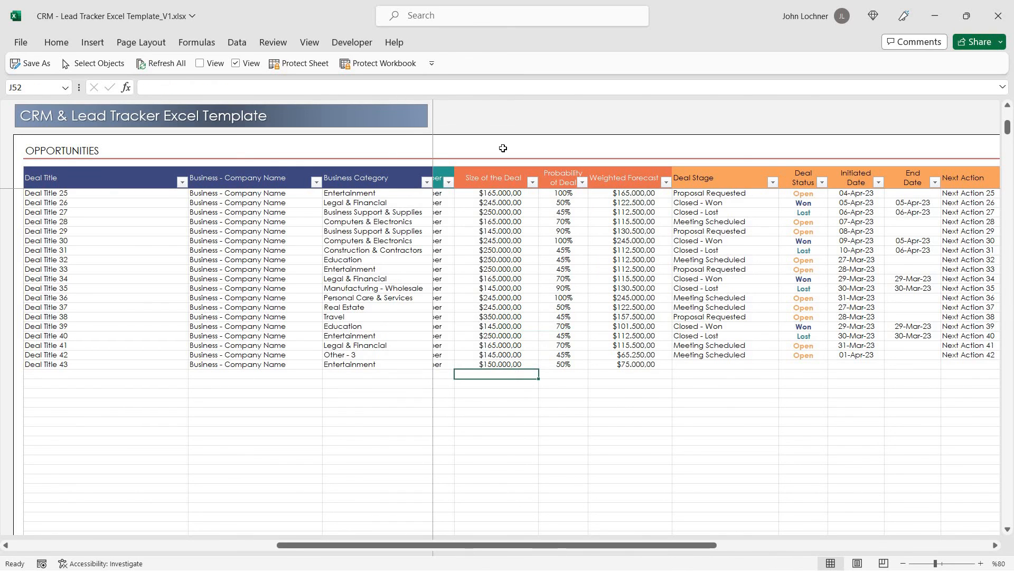
click(563, 374)
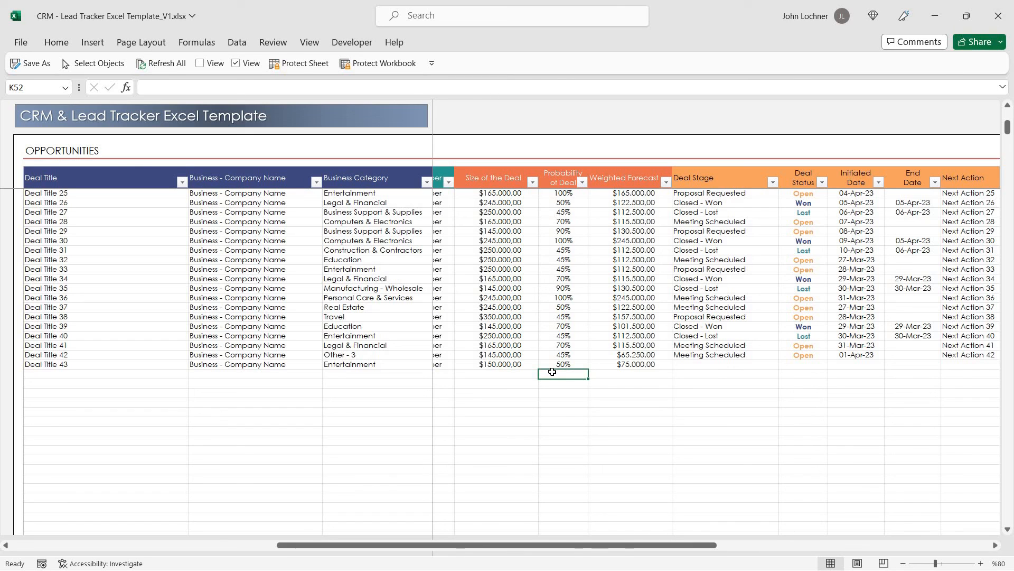
click(724, 364)
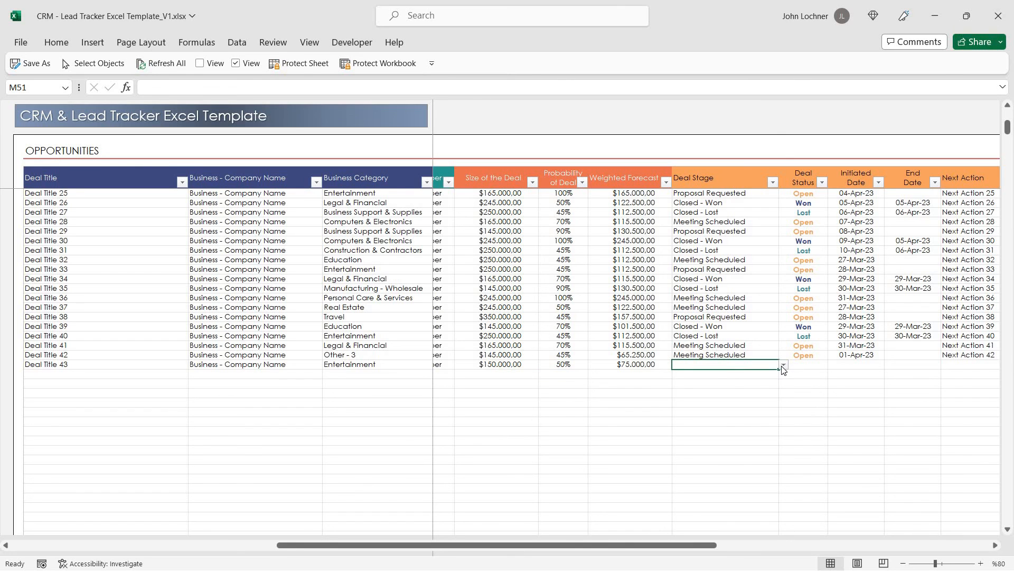
click(709, 364)
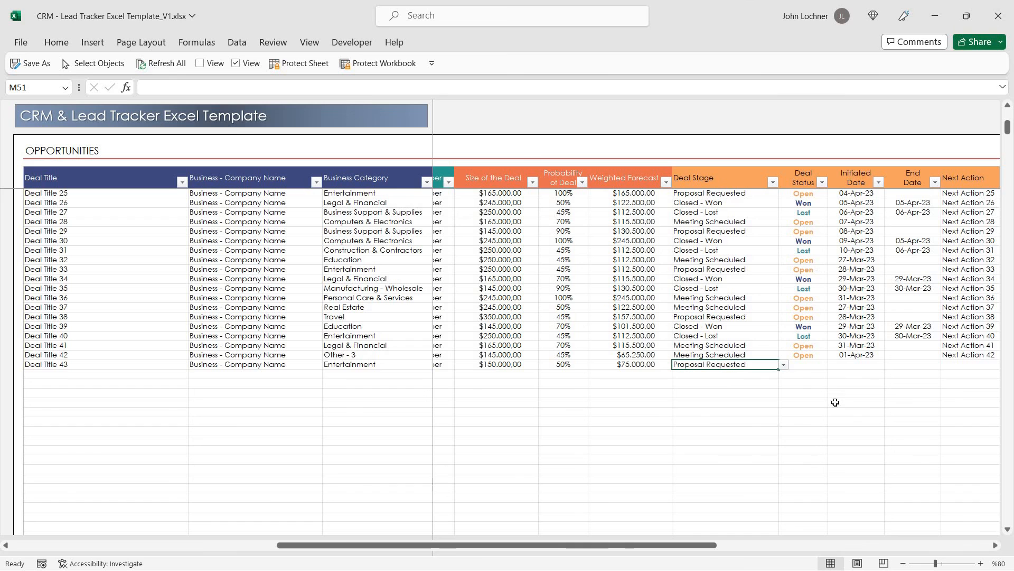
click(802, 364)
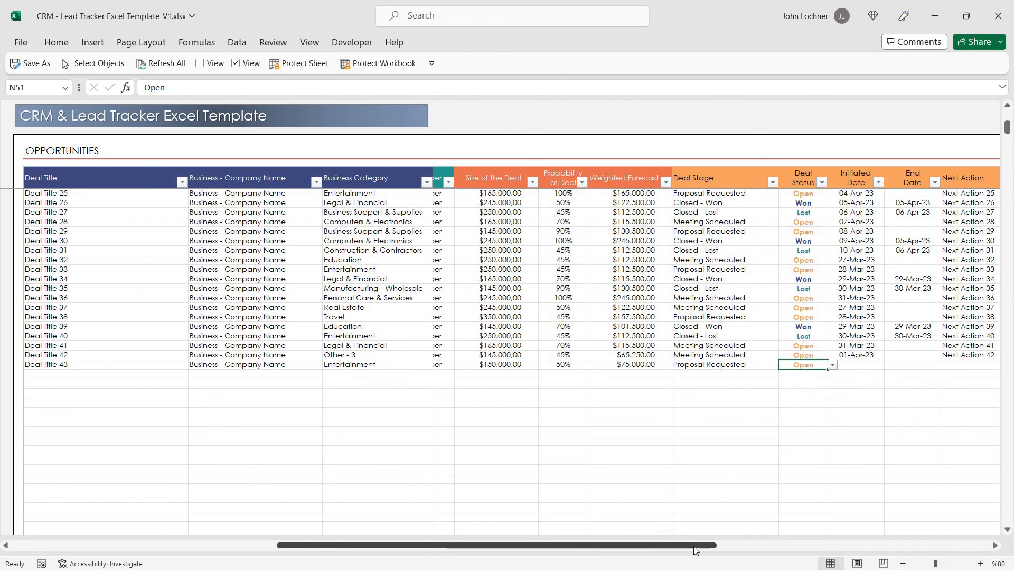
scroll(right, 3)
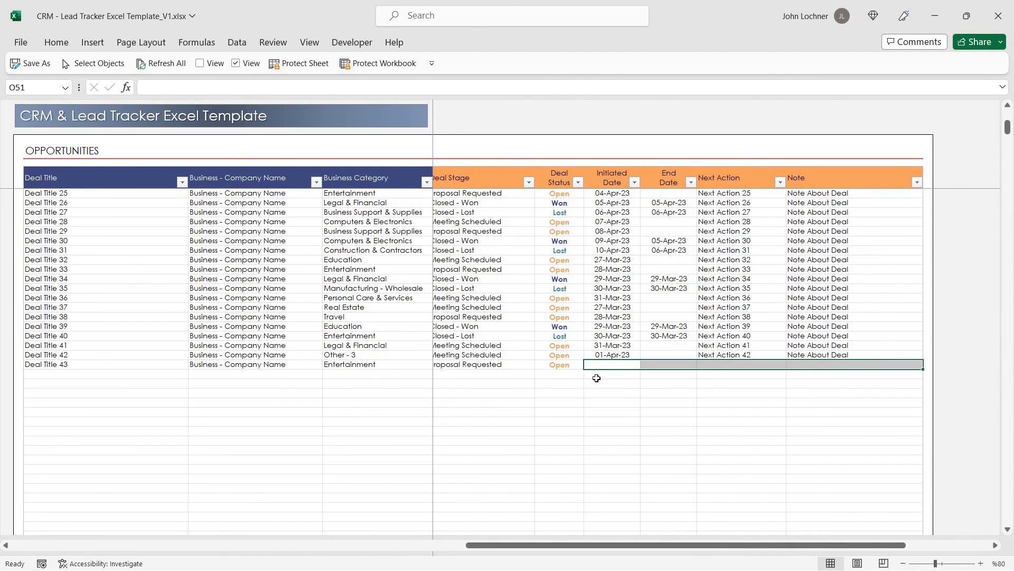
Type 02.04. into Deal Title 43's Initiated Date cell, giving 02-Apr-23
click(611, 364)
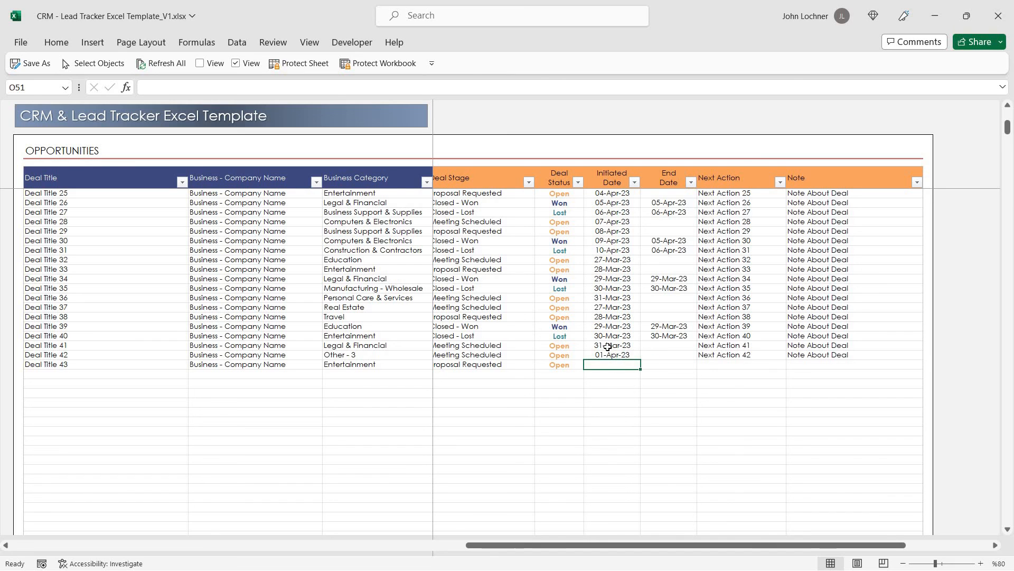
text(02.04.)
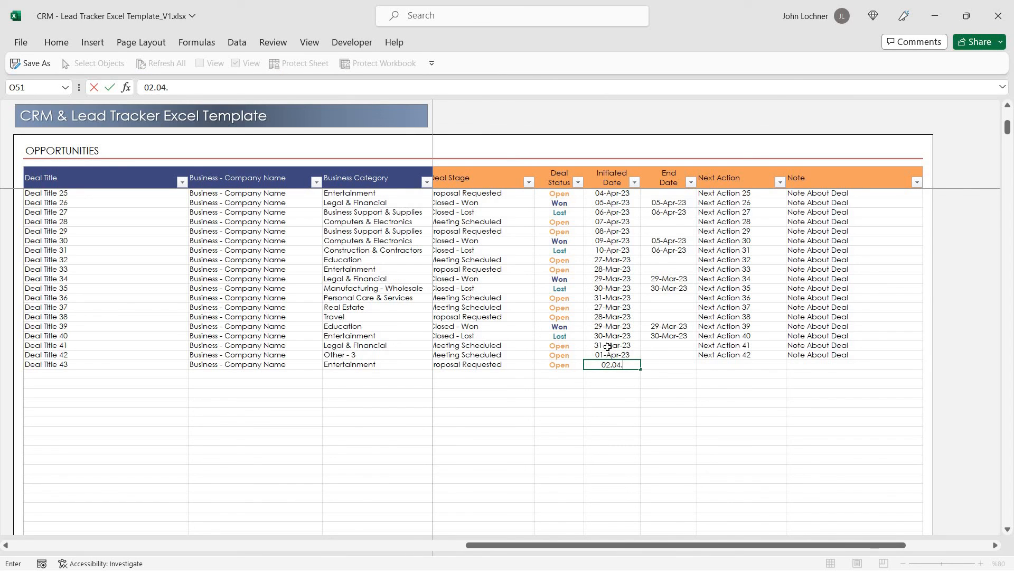
key(Return)
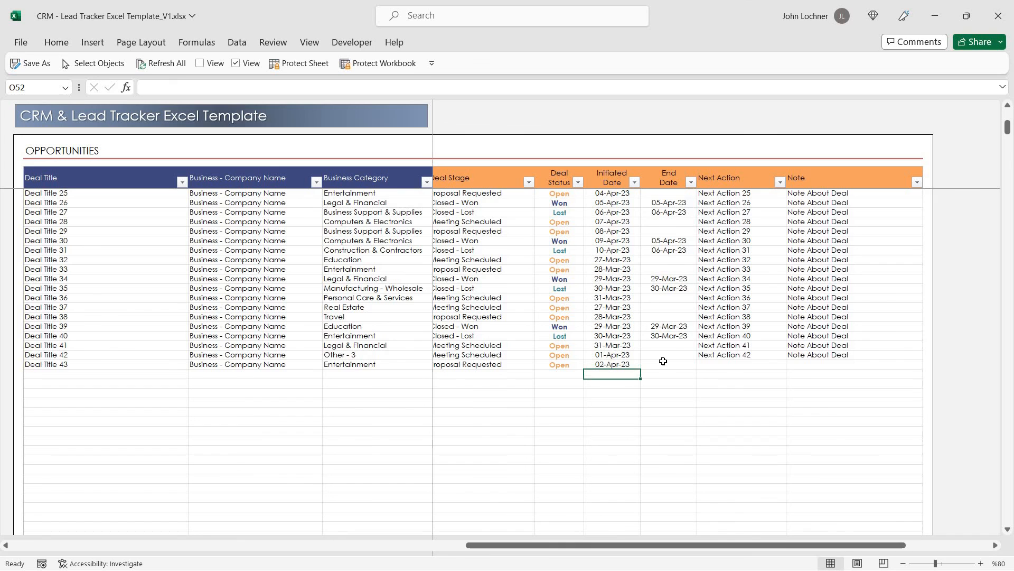
mouse_move(806, 351)
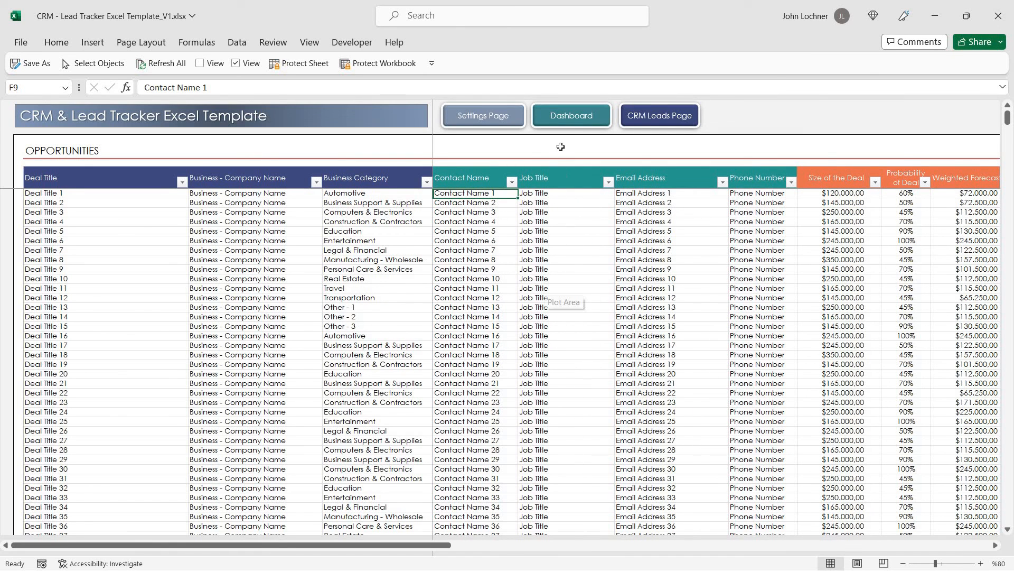
Scroll the Dashboard charts showing 117 leads, 43 opportunities and $8,940,000 potential amount
click(570, 115)
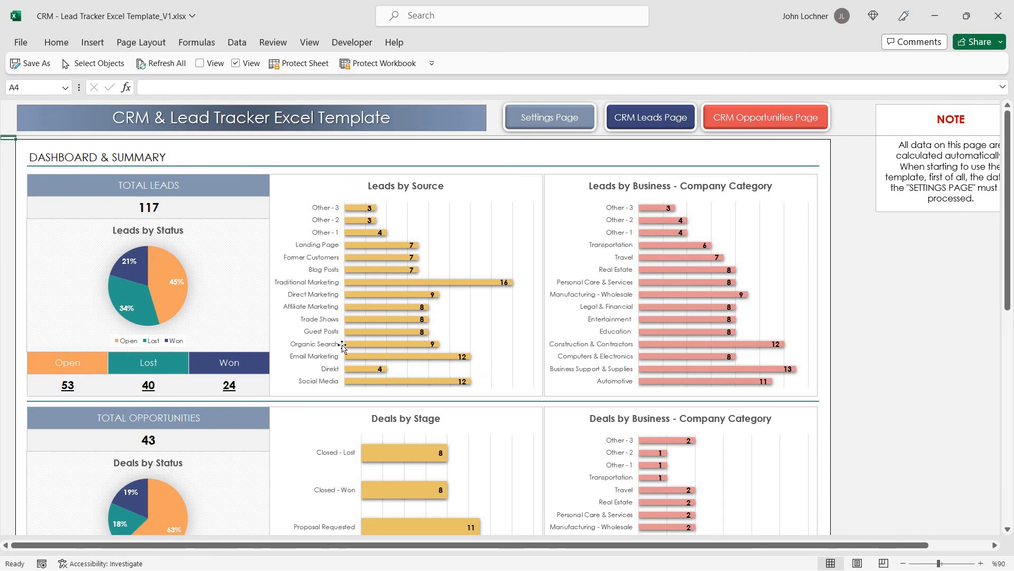
scroll(down, 3)
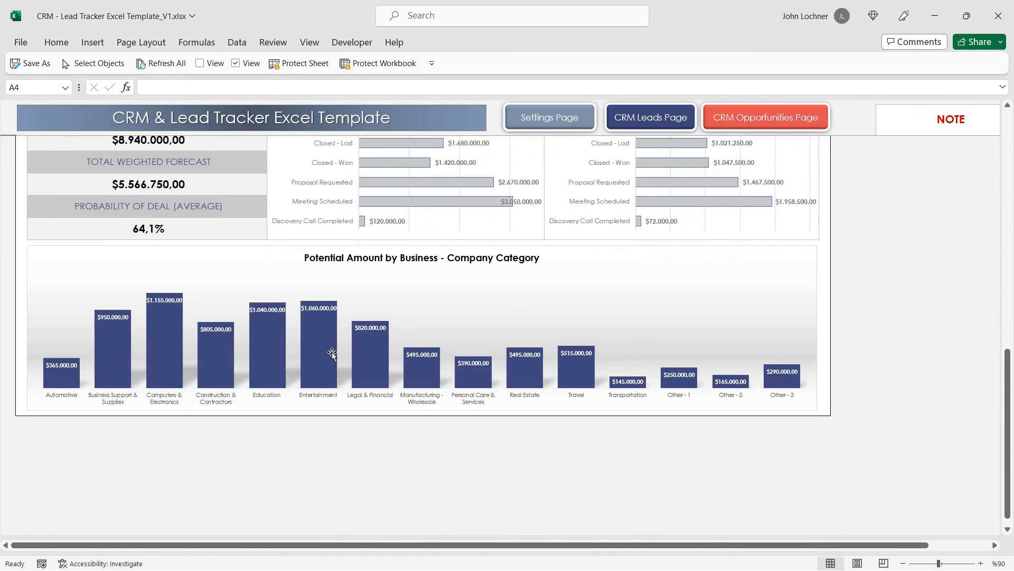
scroll(up, 3)
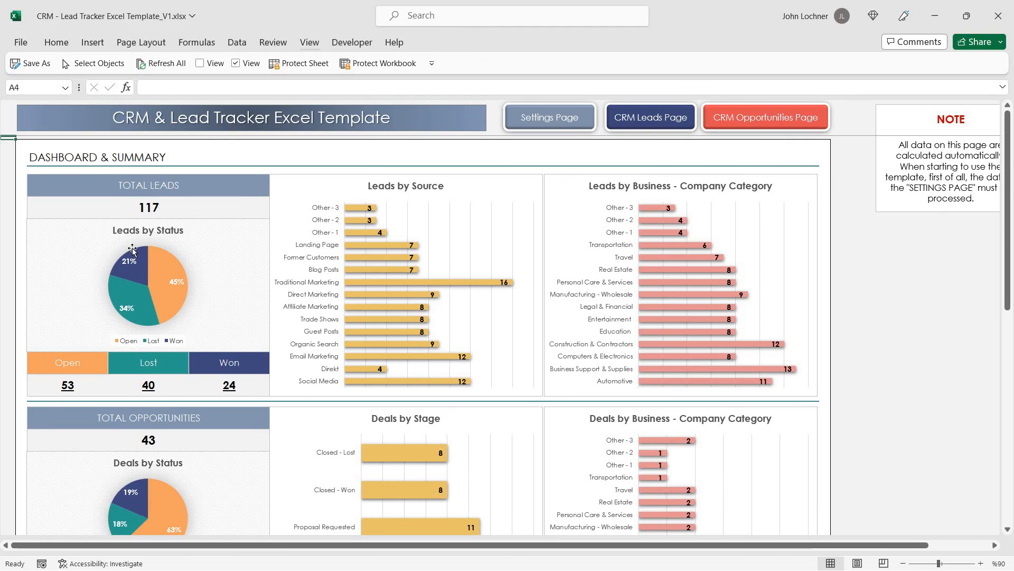
mouse_move(235, 310)
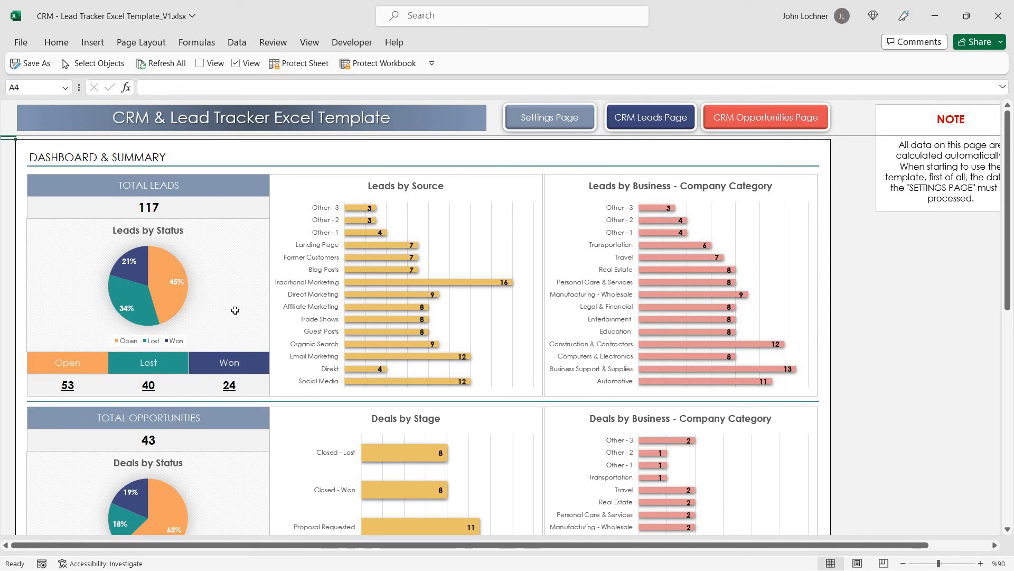
mouse_move(250, 363)
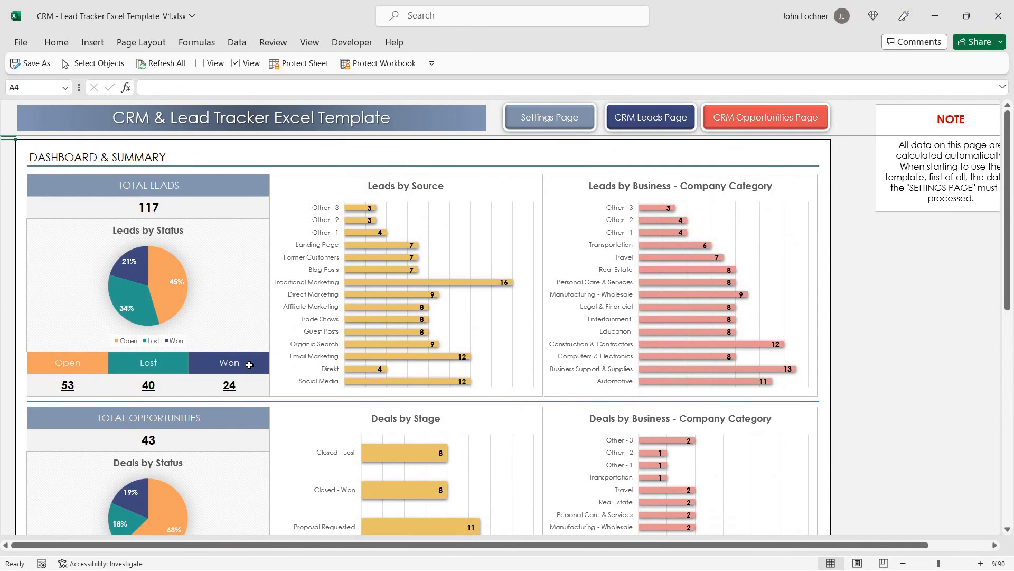
mouse_move(470, 195)
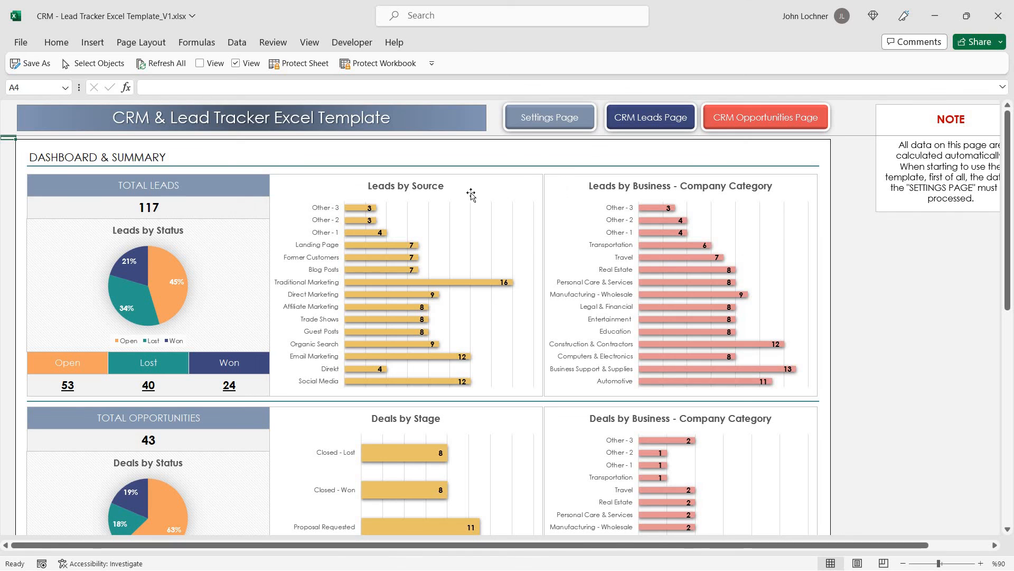
mouse_move(555, 335)
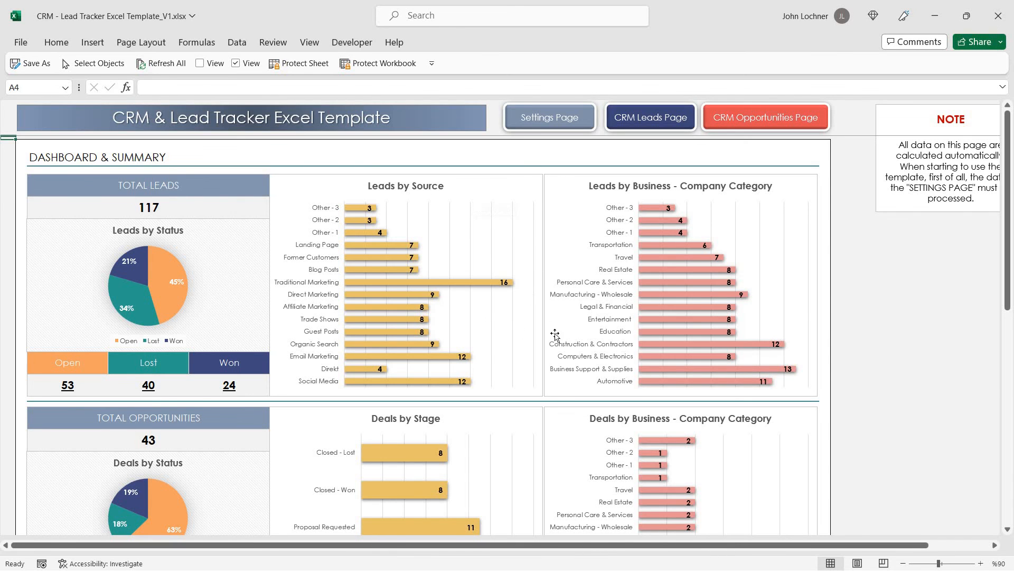
scroll(down, 3)
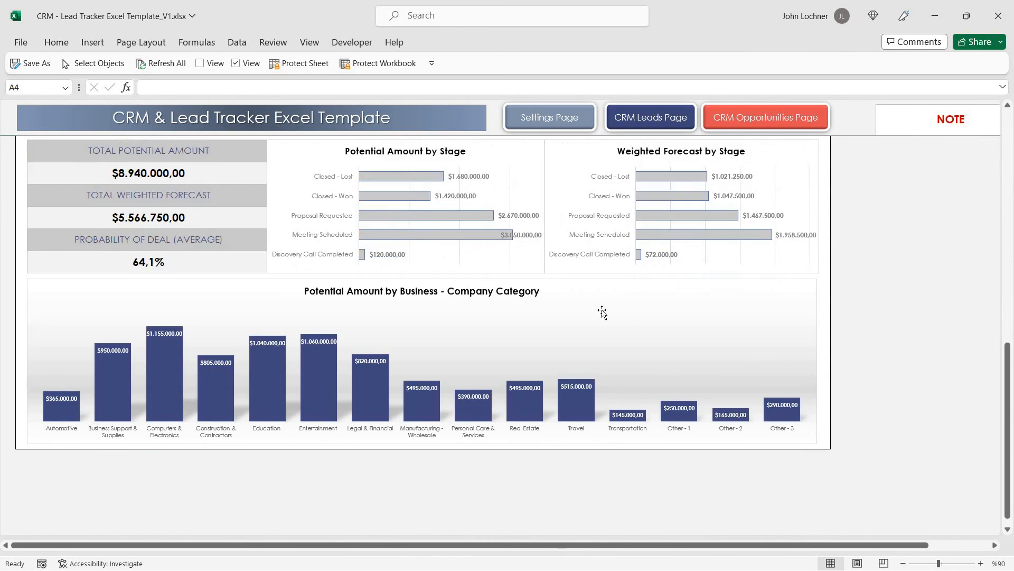
scroll(up, 3)
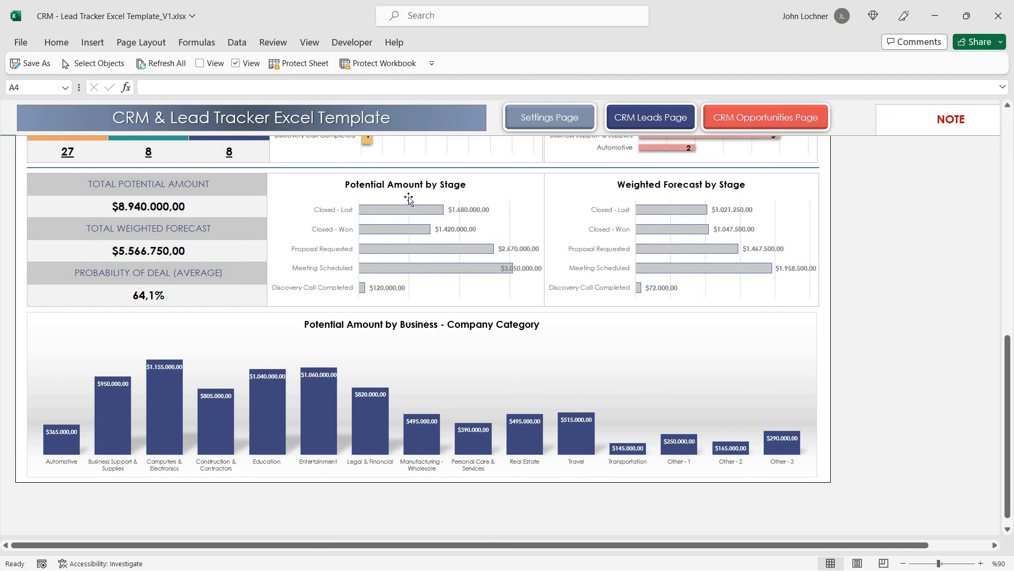
mouse_move(677, 198)
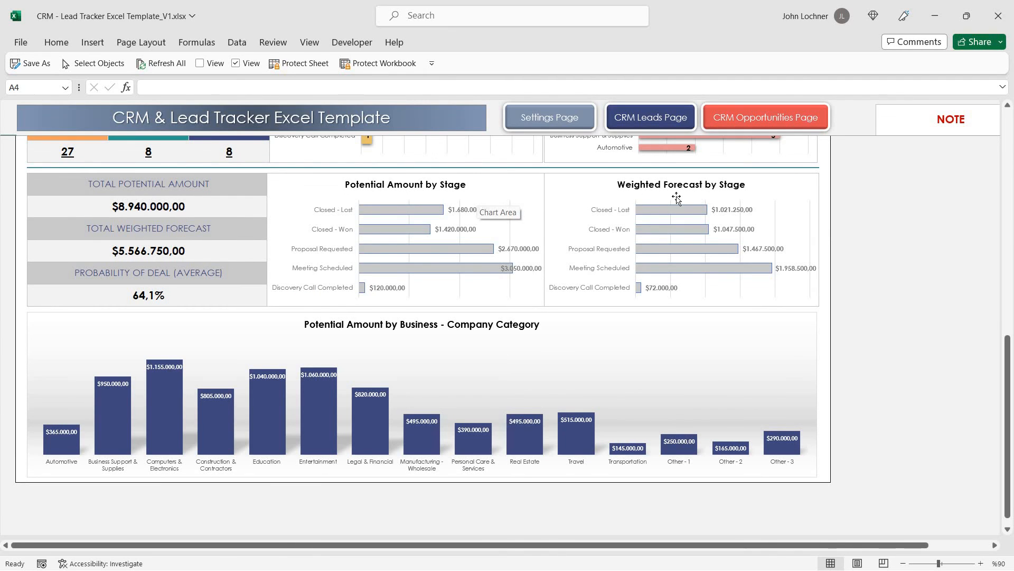
mouse_move(404, 235)
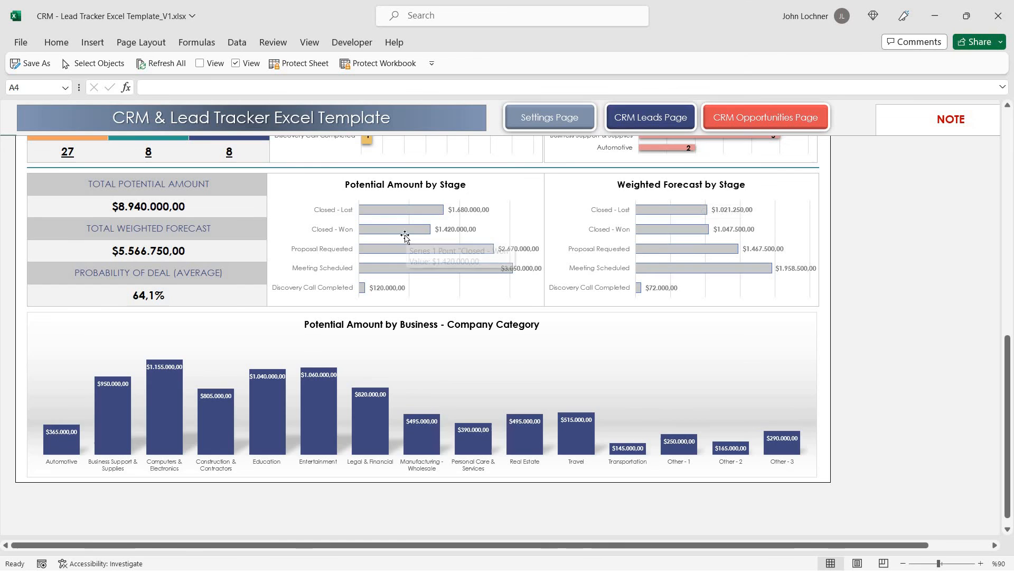
scroll(up, 3)
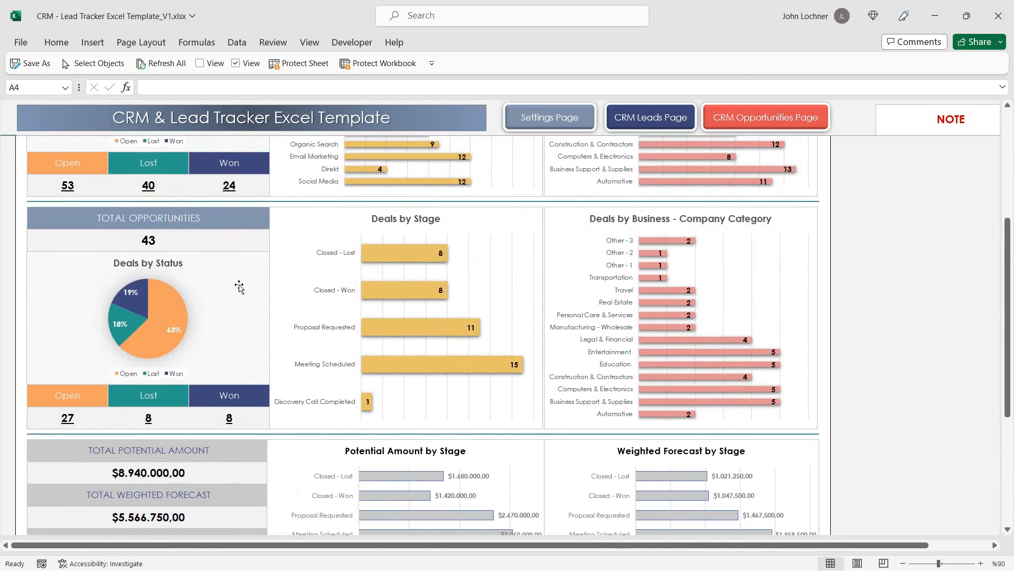
scroll(up, 3)
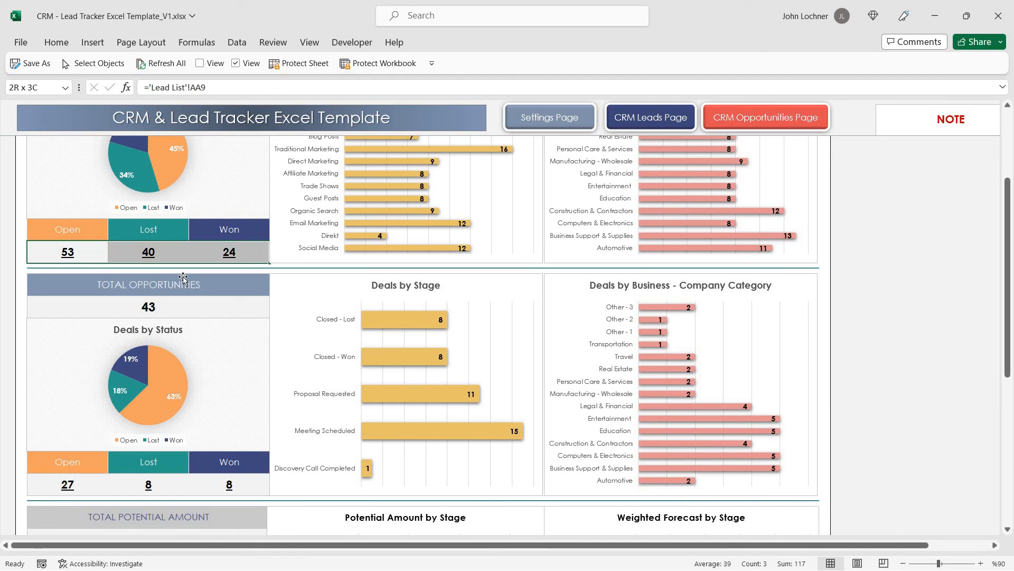
scroll(down, 3)
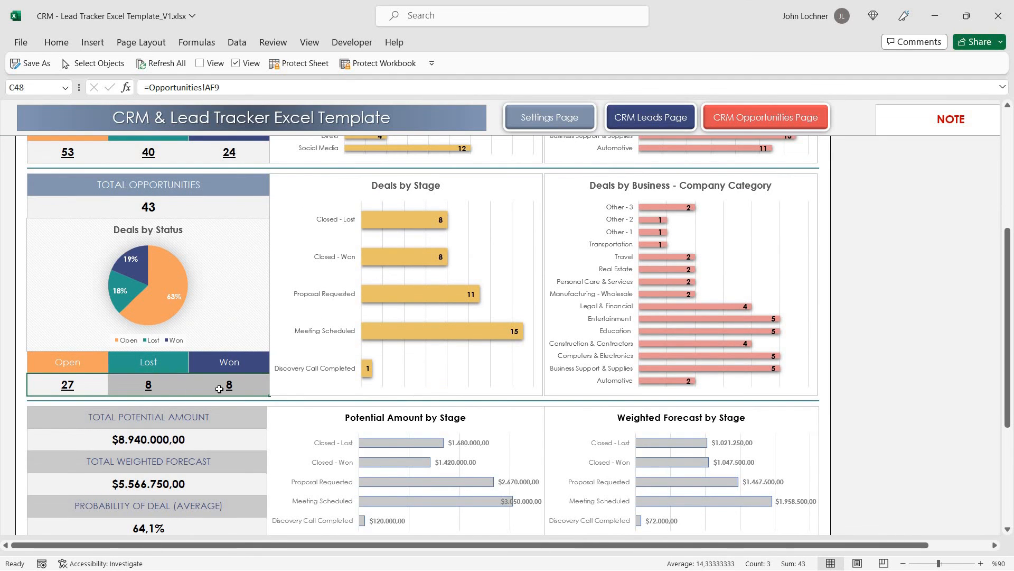
scroll(down, 3)
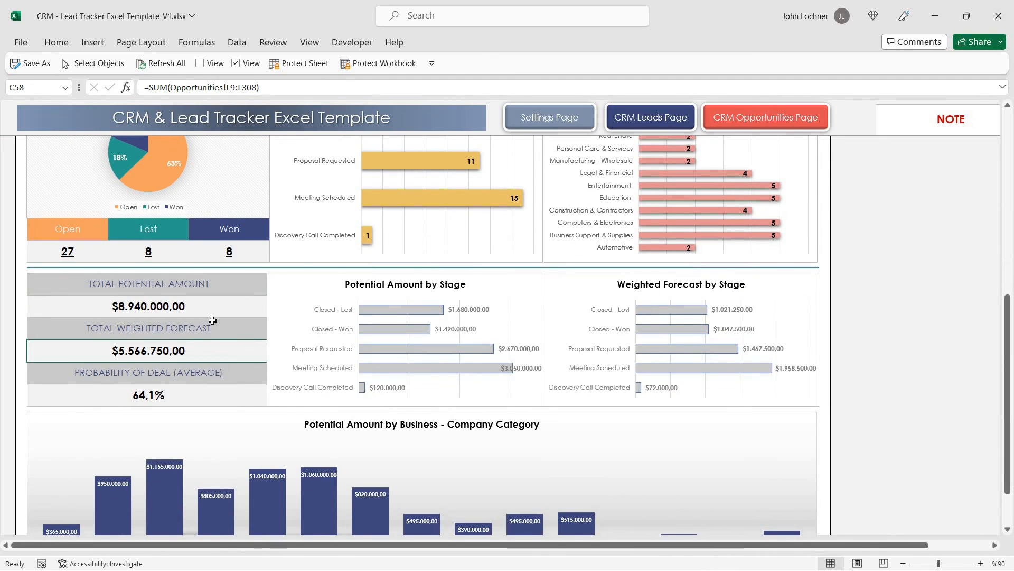
scroll(down, 3)
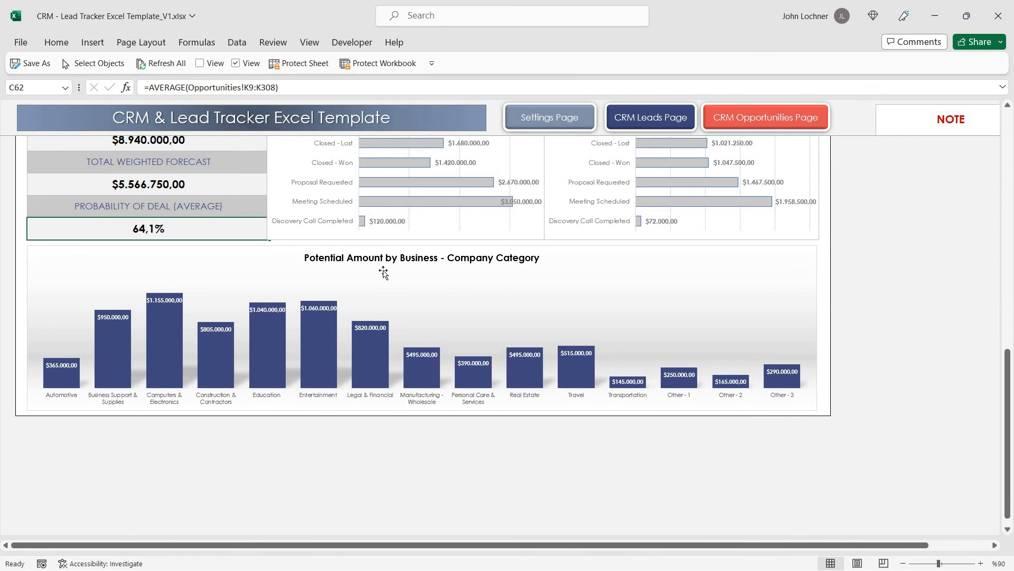
mouse_move(588, 267)
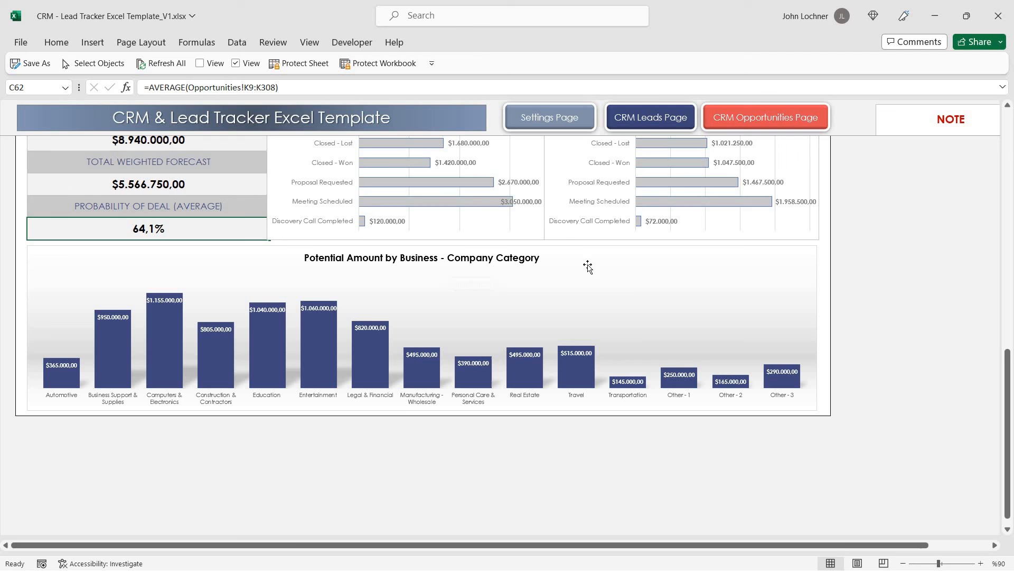
mouse_move(357, 338)
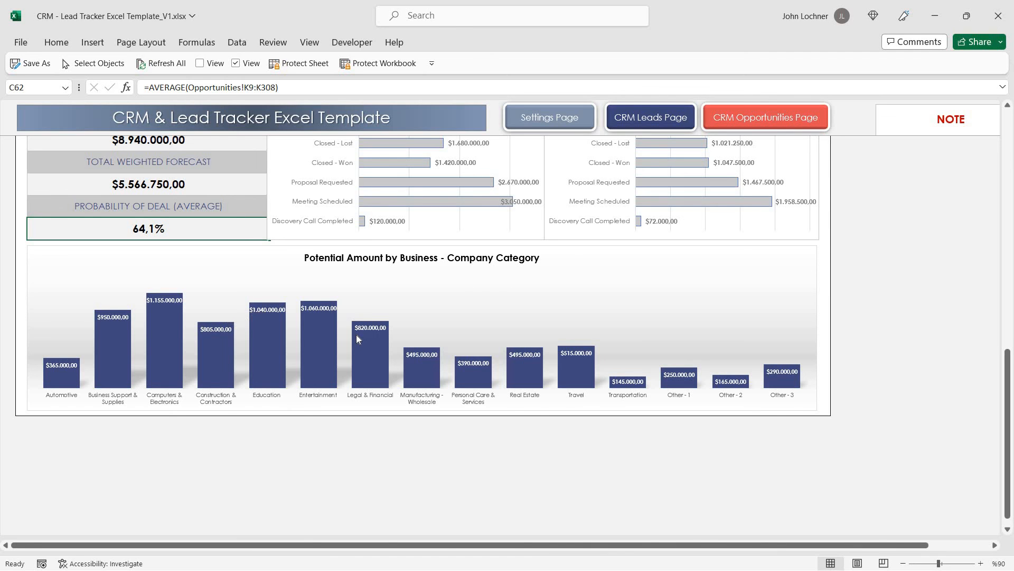
mouse_move(369, 353)
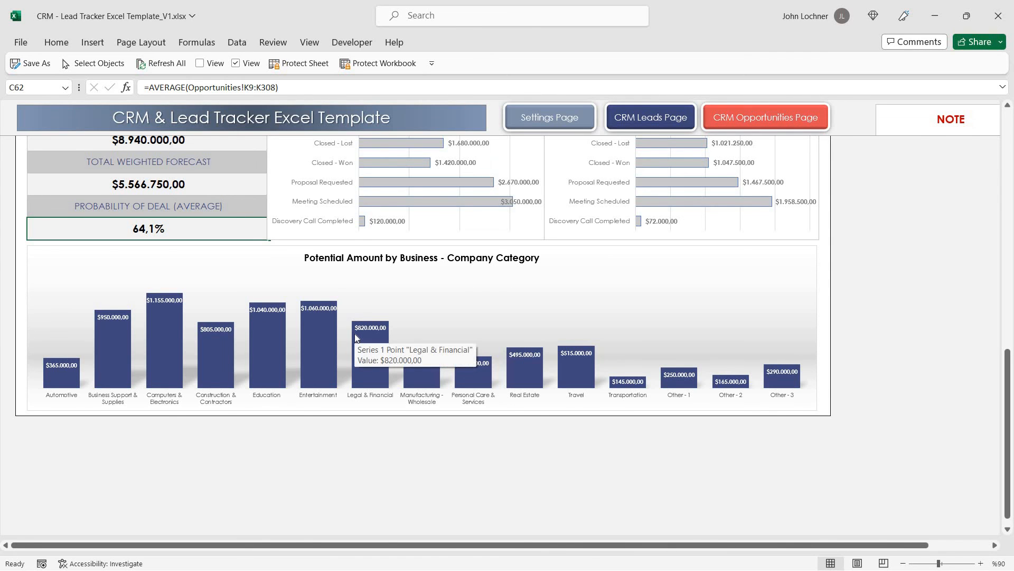
scroll(up, 3)
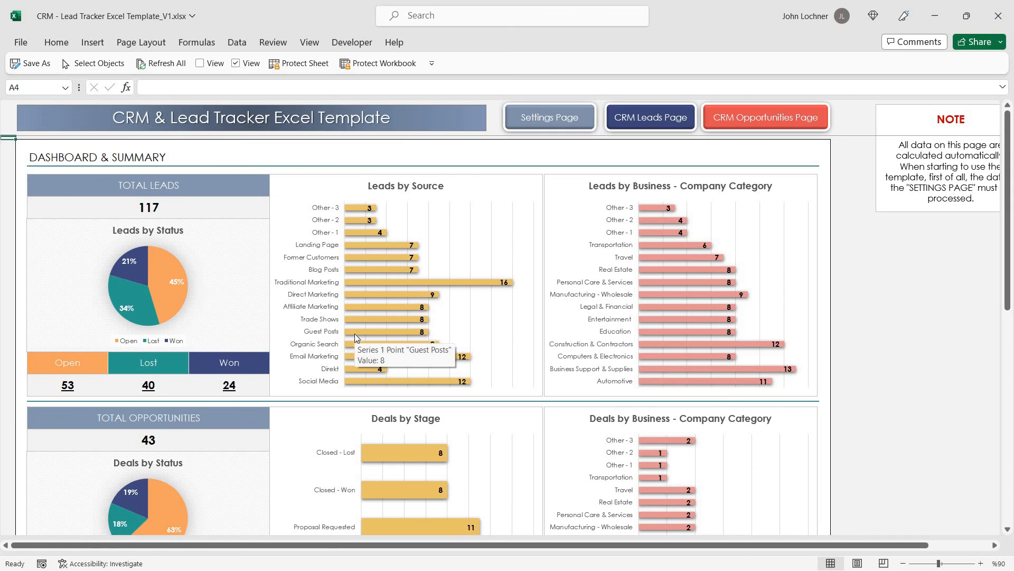